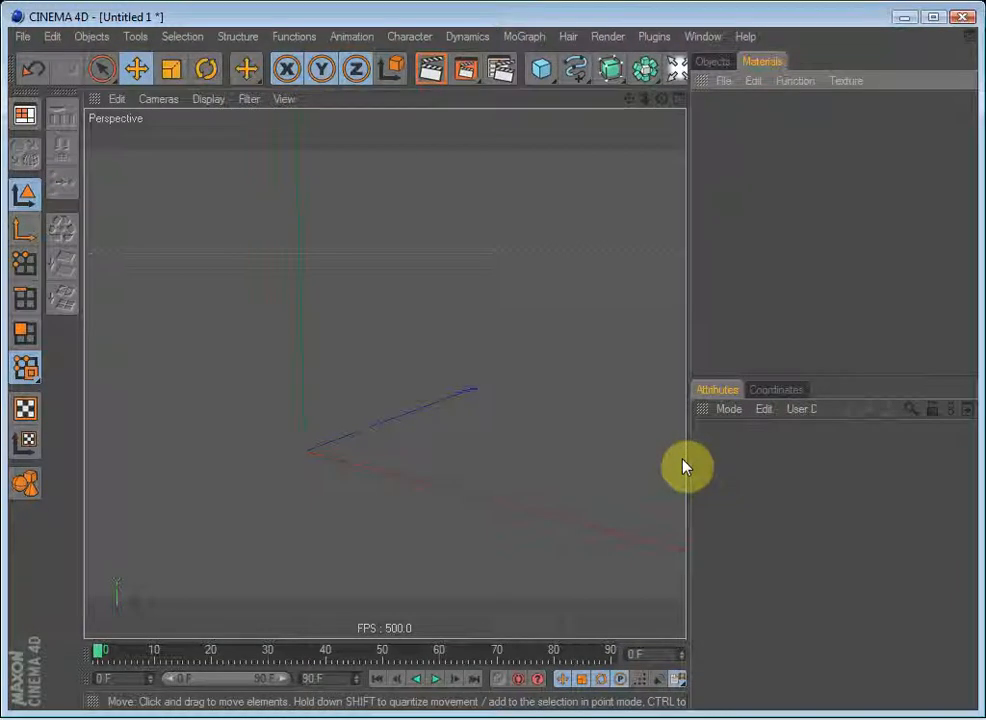
pyautogui.moveTo(520, 374)
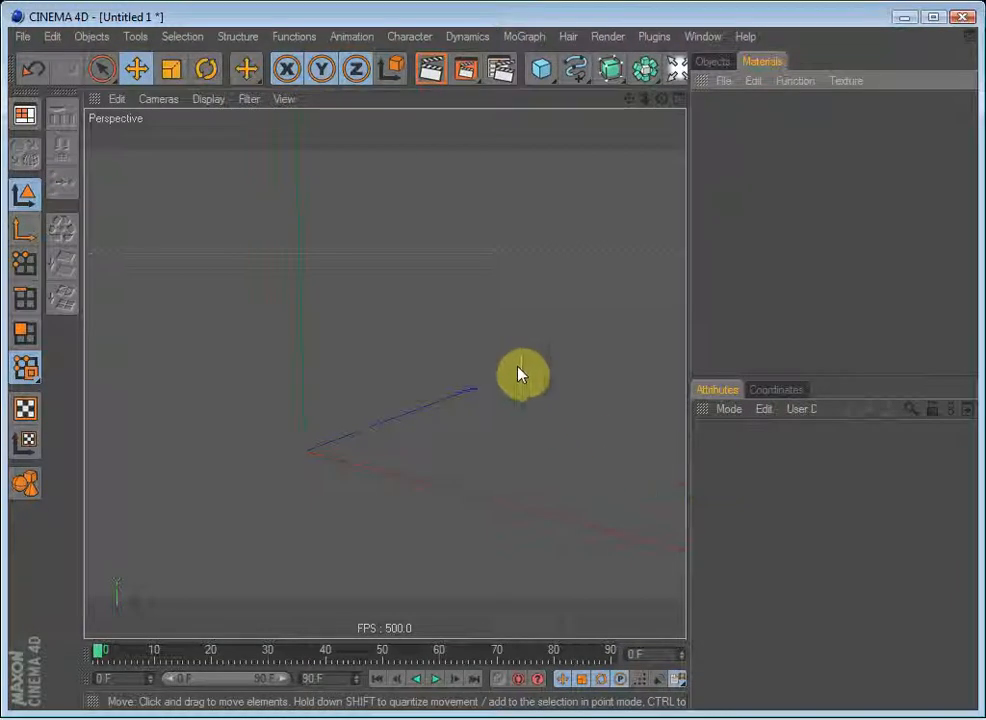
# - Create a new default material 'Mat' in the Material Manager
pyautogui.moveTo(520, 376); pyautogui.dragTo(484, 404)
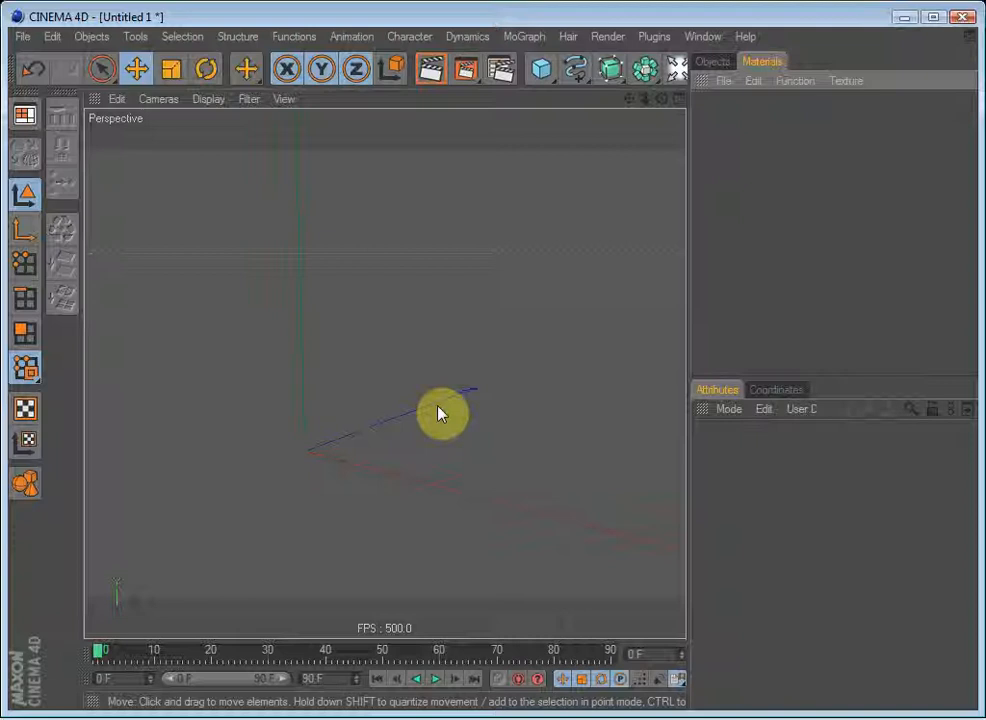
pyautogui.moveTo(442, 408)
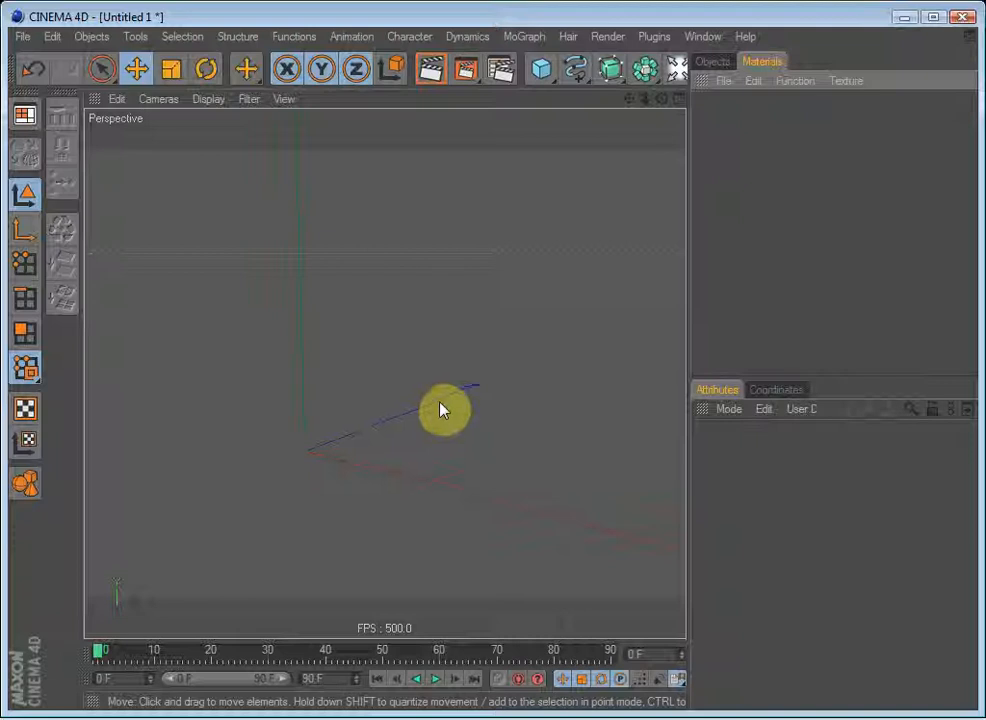
pyautogui.moveTo(444, 410); pyautogui.dragTo(470, 376)
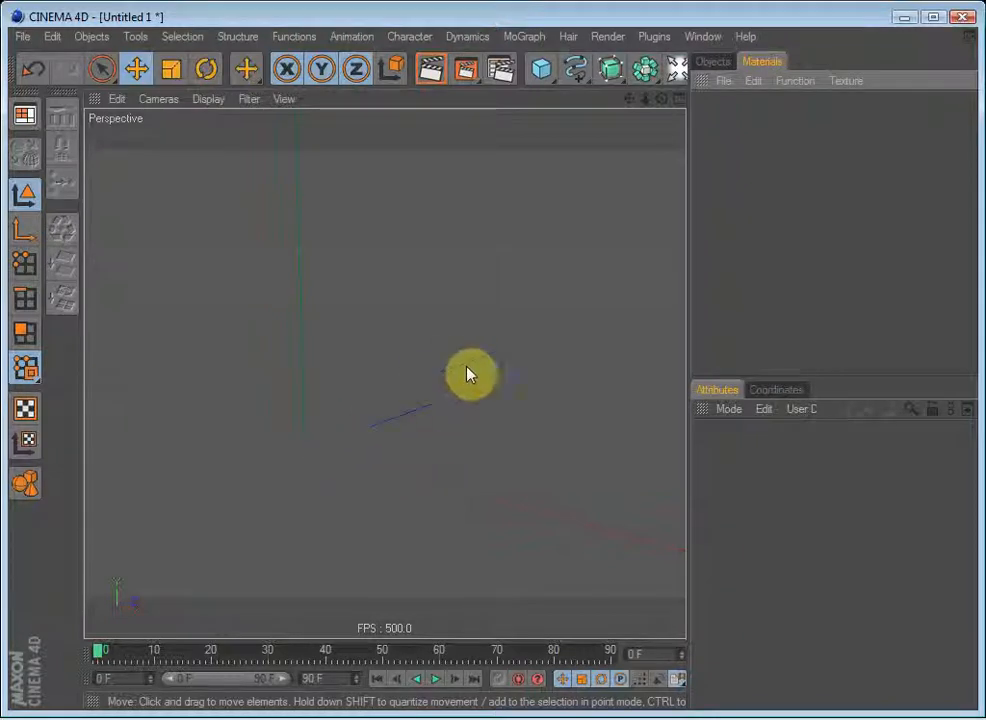
pyautogui.click(712, 60)
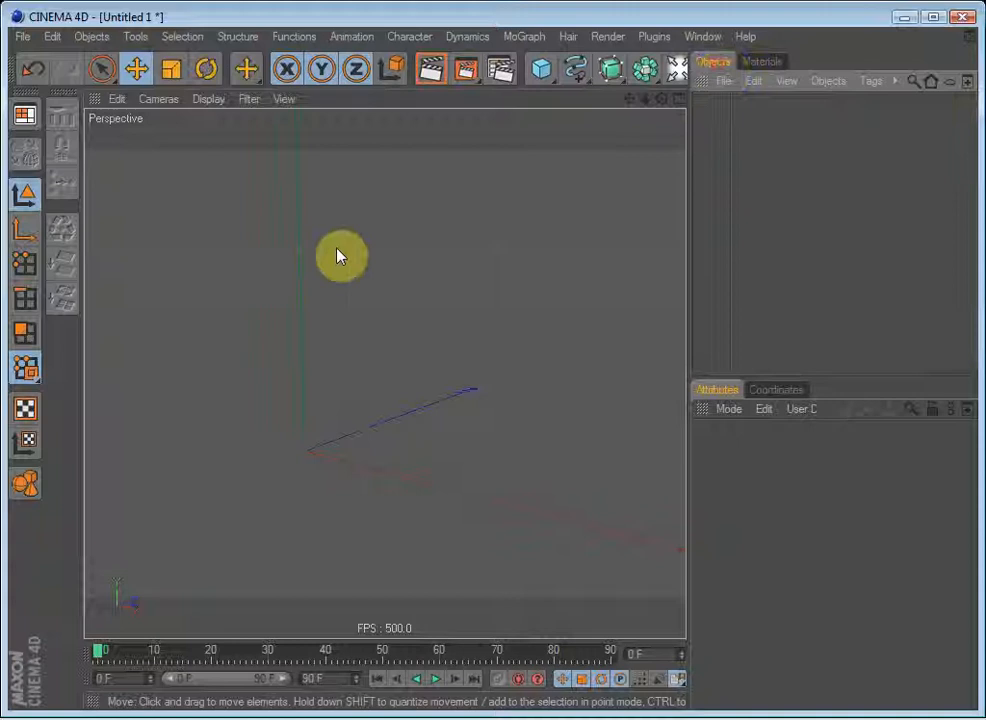
pyautogui.moveTo(288, 236)
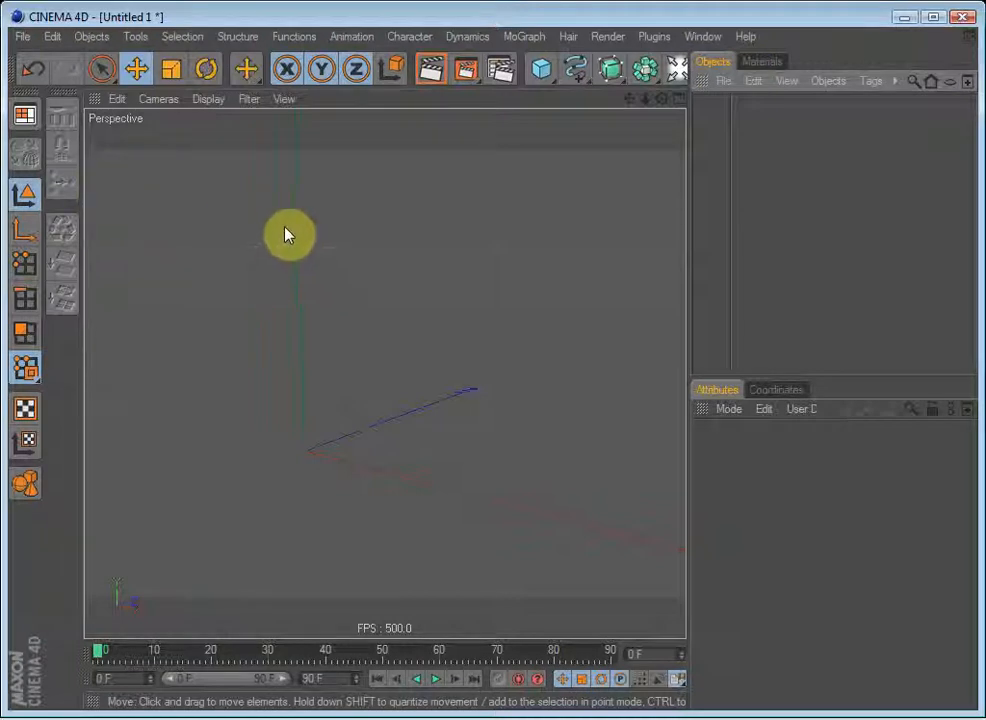
pyautogui.moveTo(300, 218)
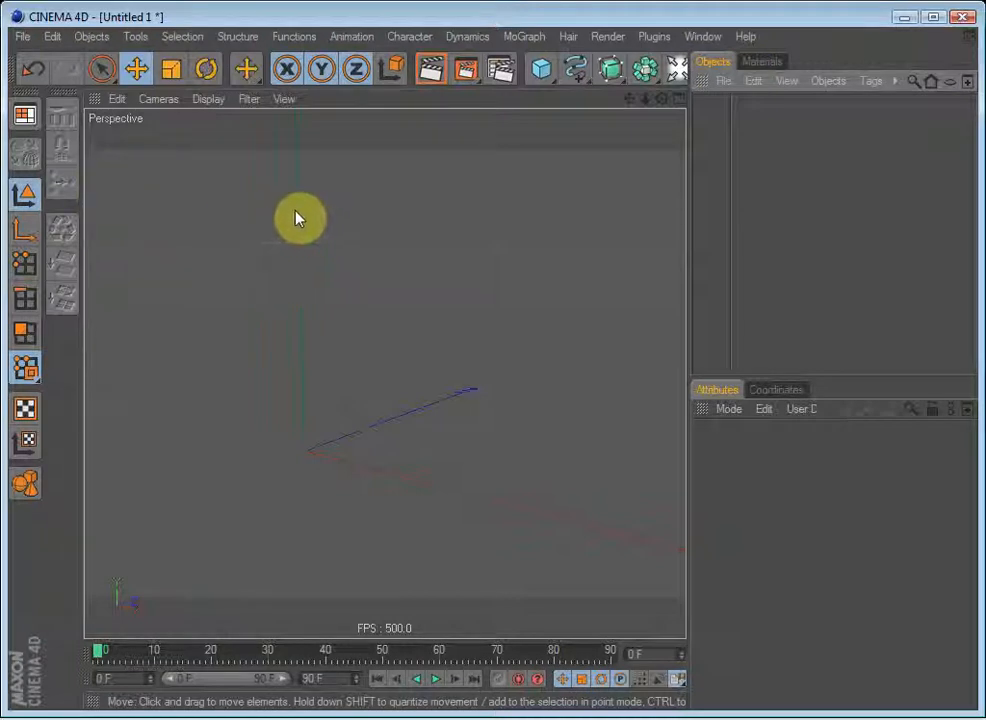
pyautogui.moveTo(290, 206)
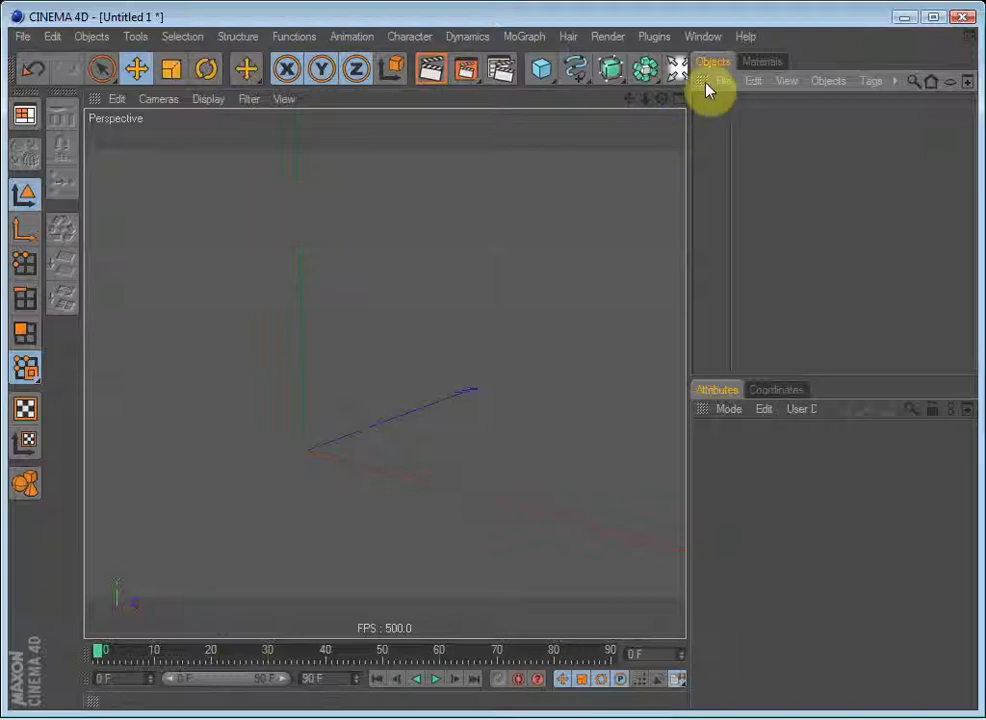
pyautogui.click(764, 60)
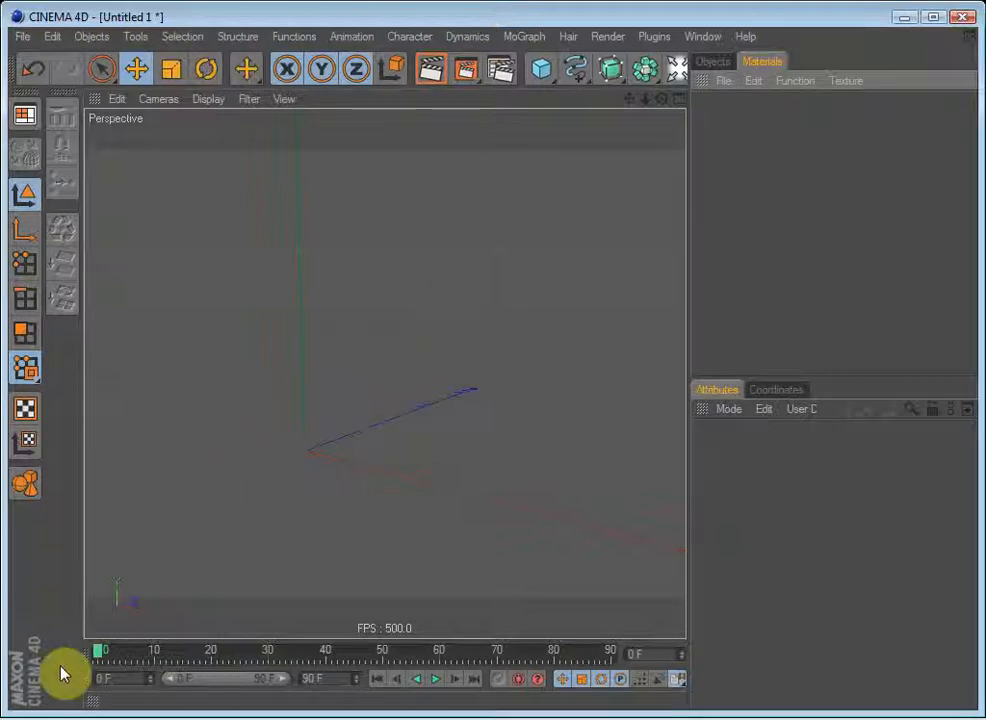
pyautogui.moveTo(648, 636)
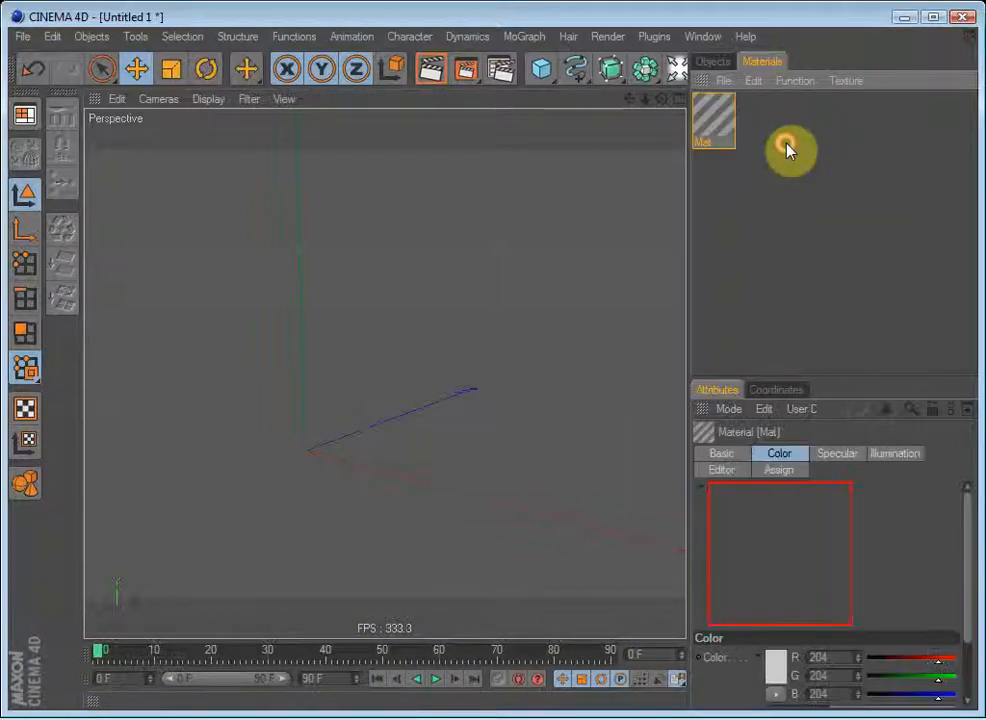
# - Open the Mat material in the Material Editor for detailed editing
pyautogui.click(714, 120)
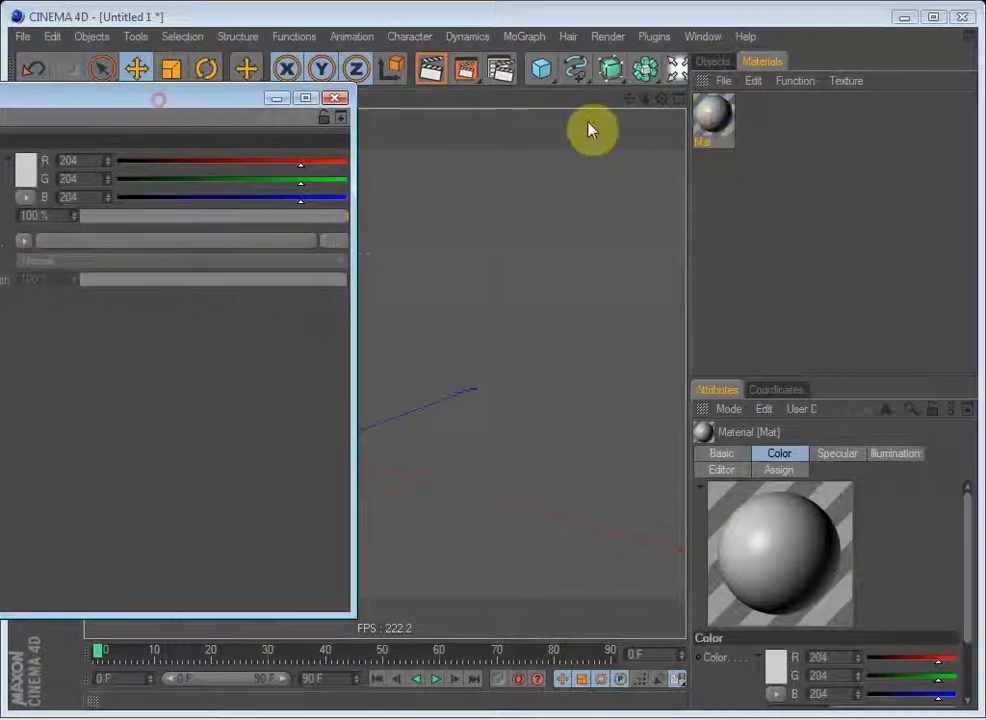
pyautogui.doubleClick(714, 120)
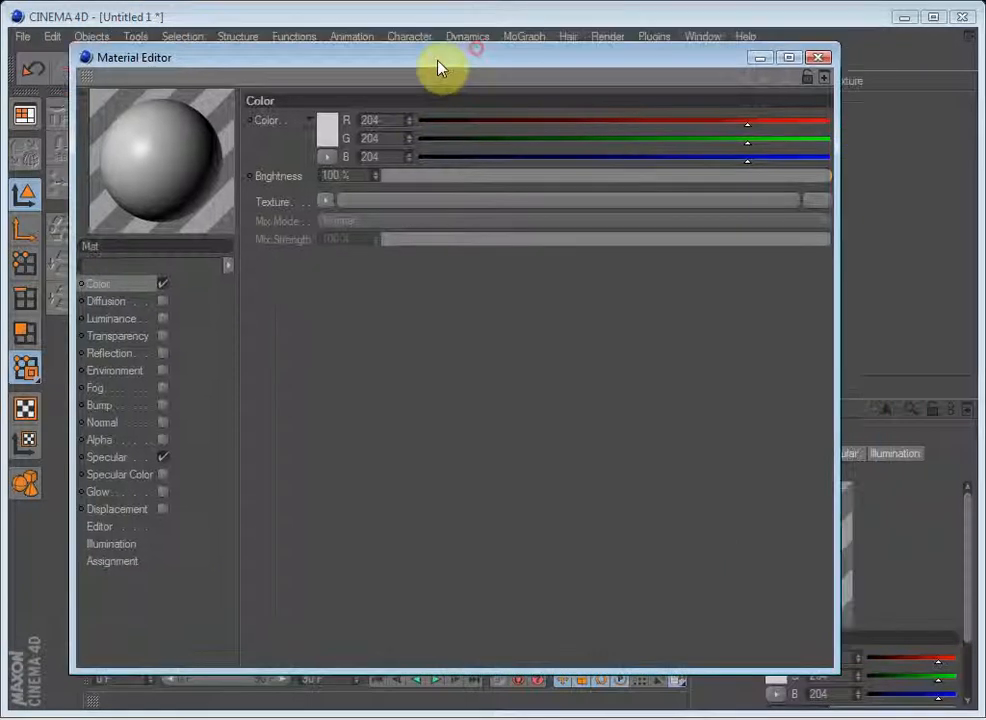
pyautogui.moveTo(156, 160)
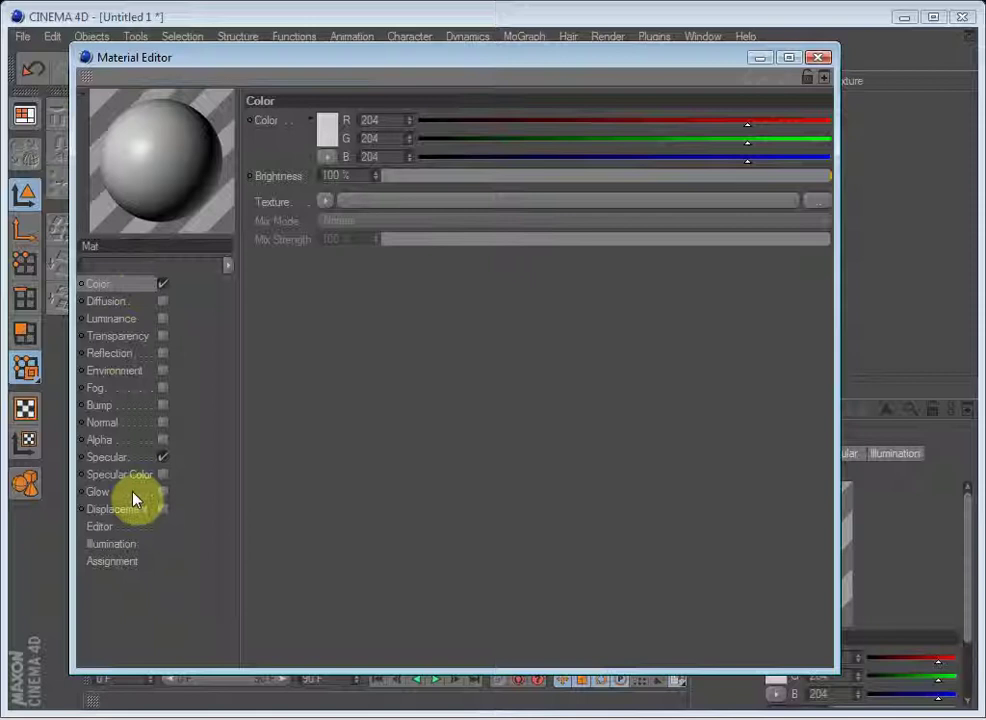
pyautogui.moveTo(280, 444)
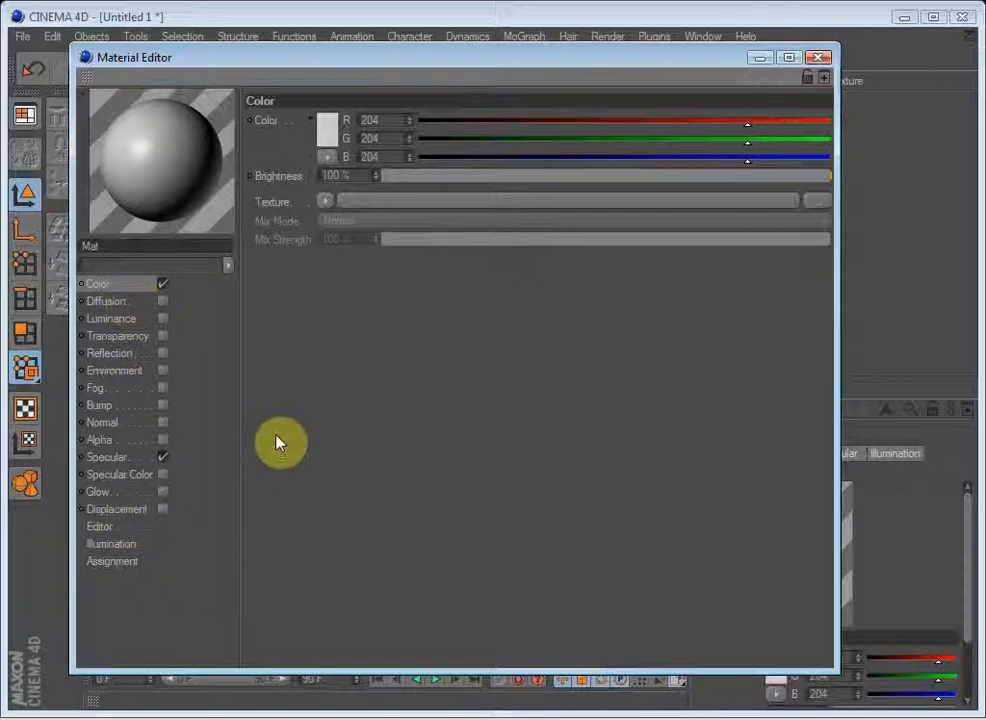
pyautogui.moveTo(130, 290)
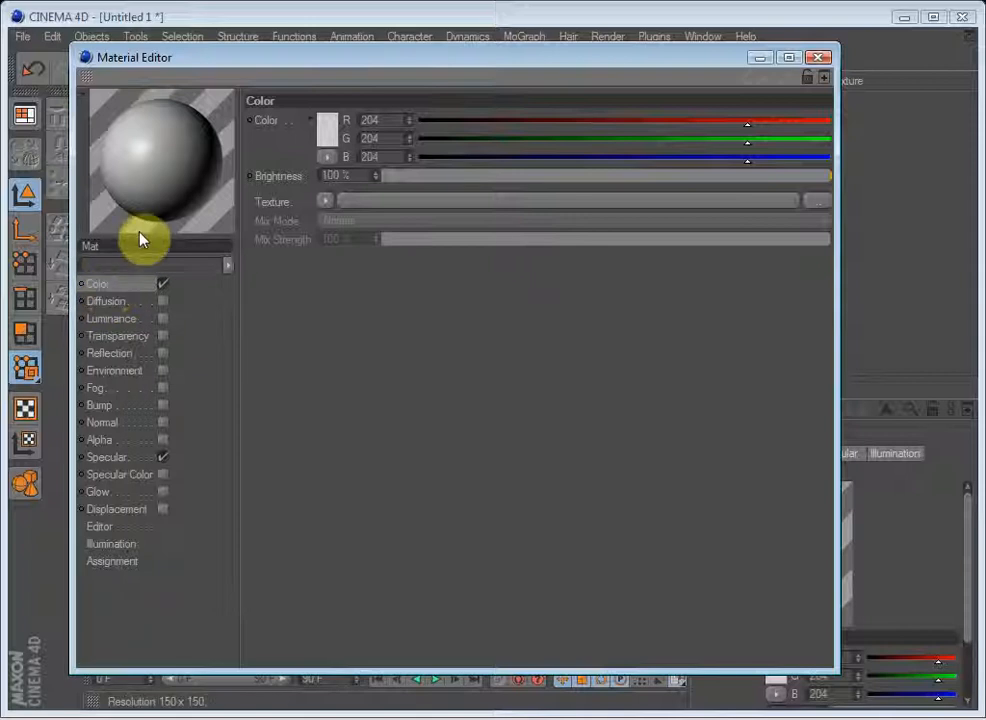
pyautogui.moveTo(250, 158)
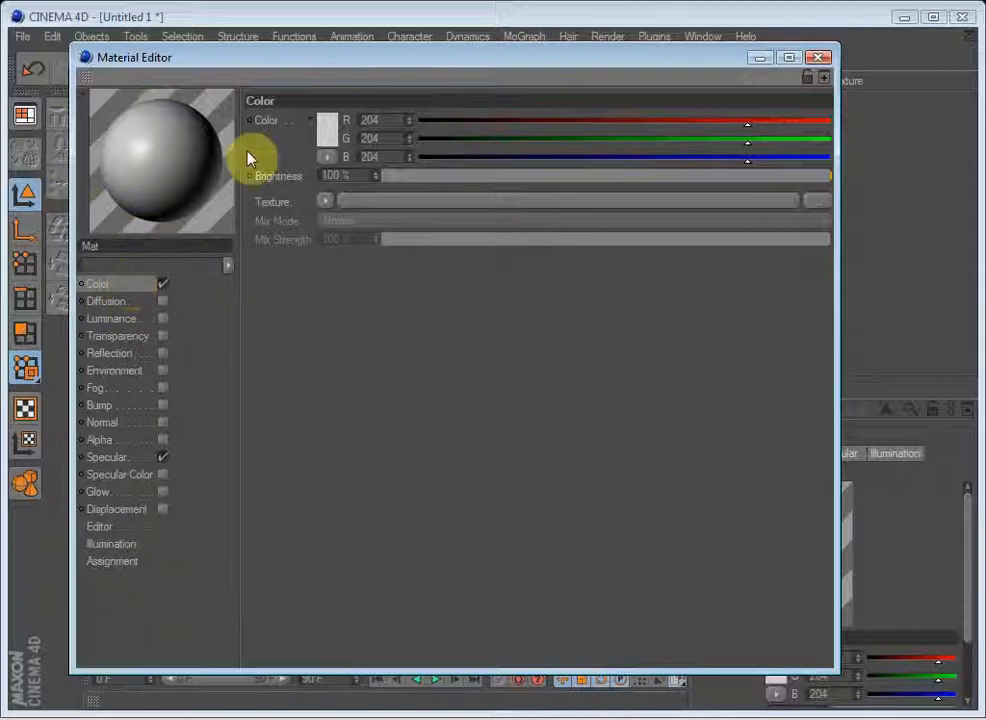
# - Set the Color channel to orange (R255 G118 B0) after trying a dark green first
pyautogui.click(328, 128)
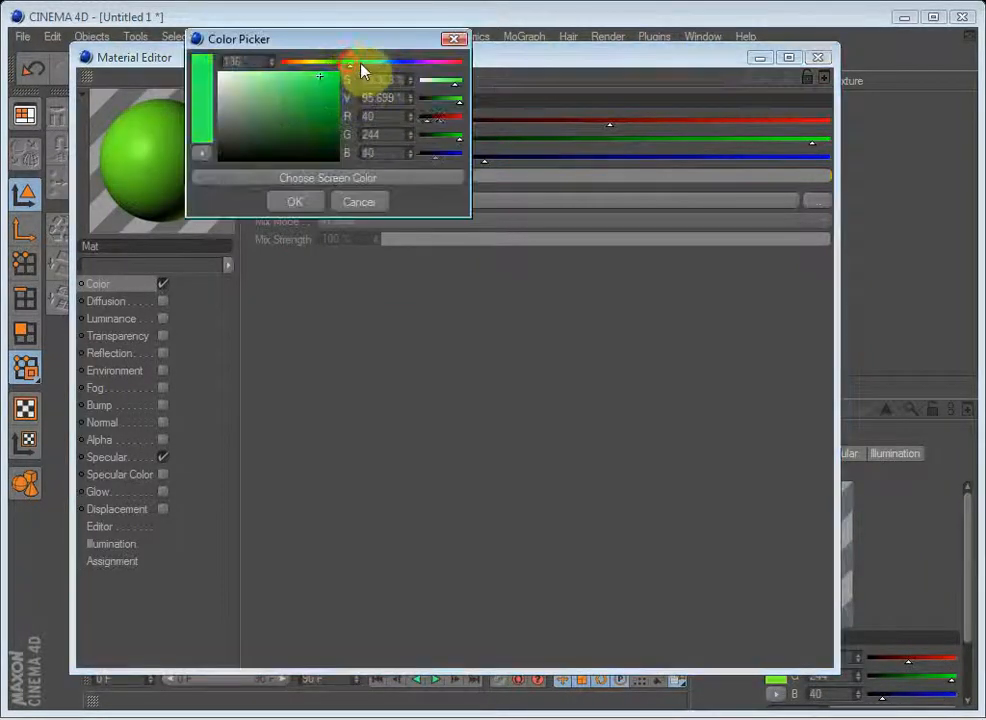
pyautogui.click(240, 140)
pyautogui.write('230')
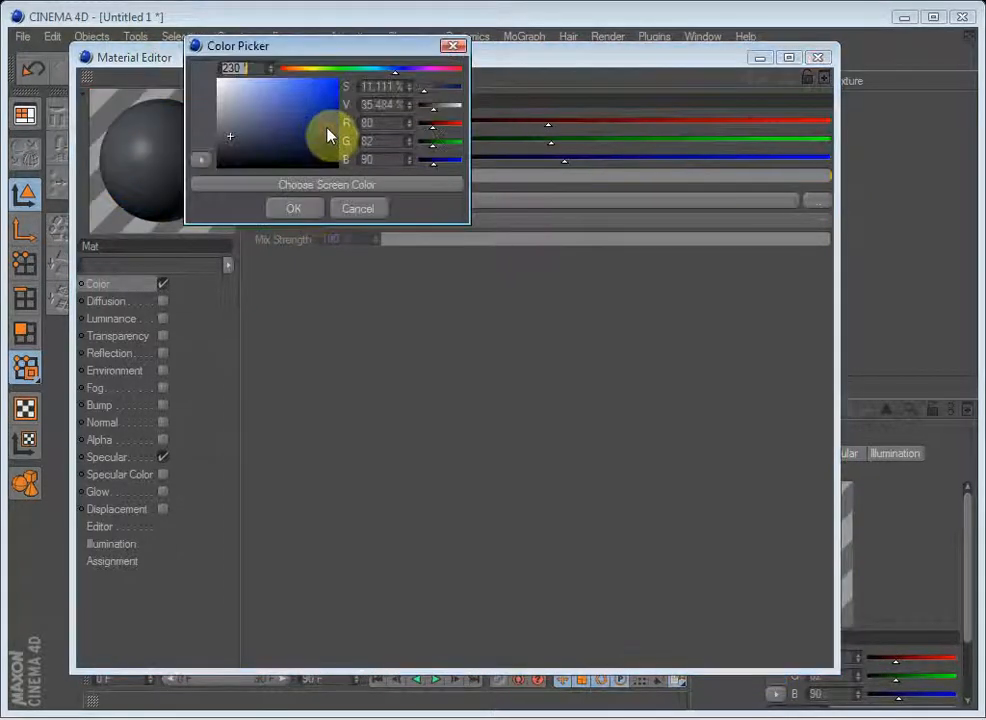
pyautogui.moveTo(330, 136); pyautogui.dragTo(340, 164)
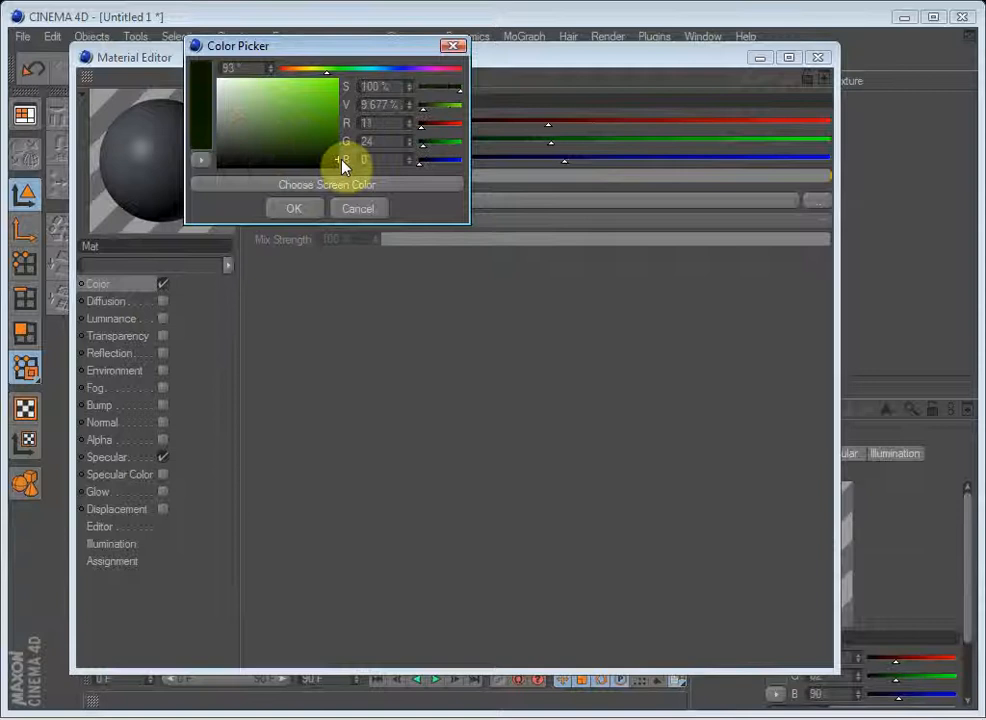
pyautogui.click(294, 208)
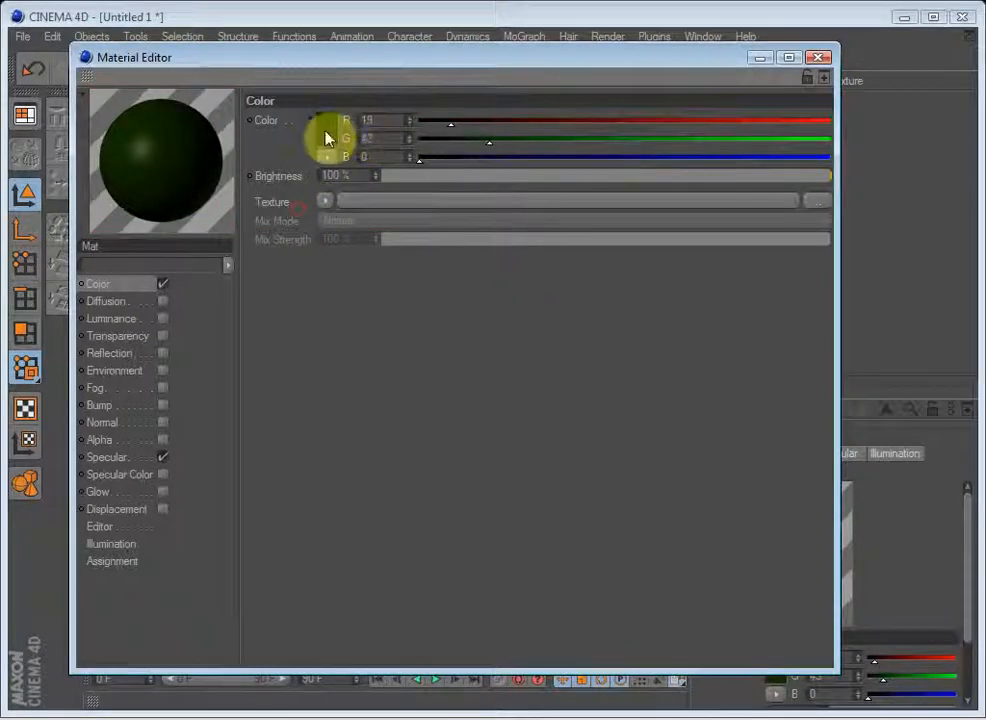
pyautogui.click(328, 138)
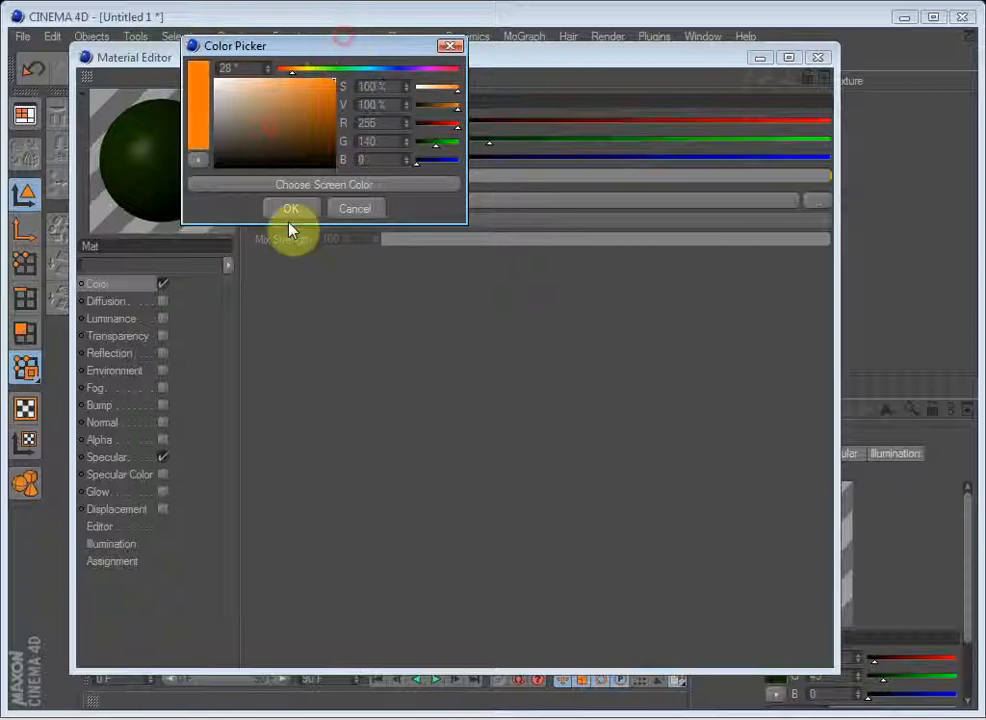
pyautogui.click(292, 208)
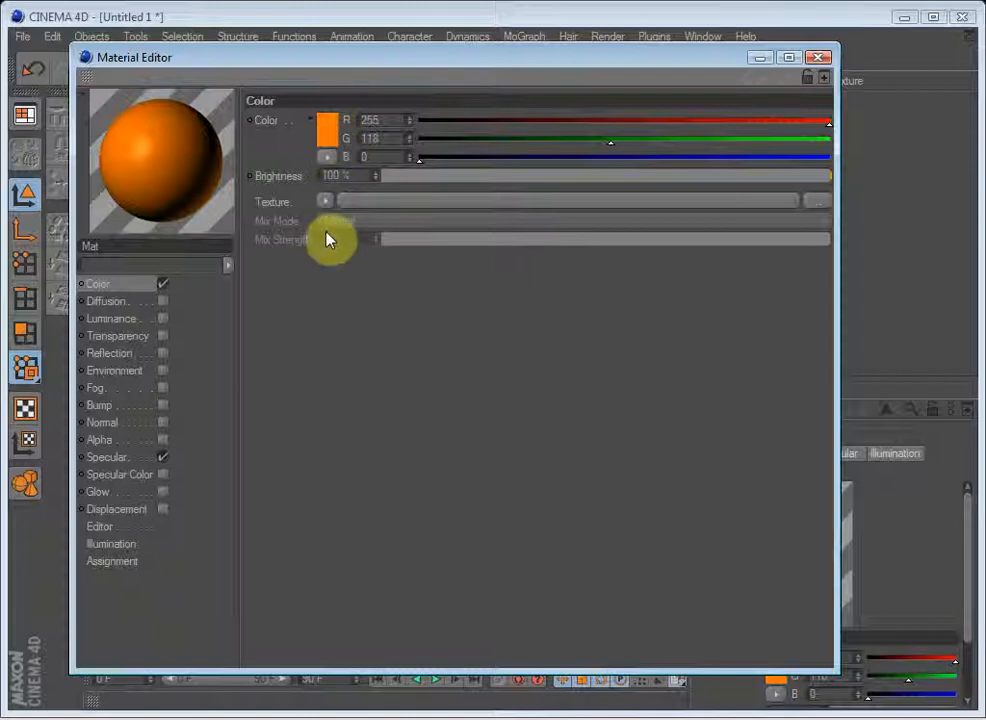
pyautogui.moveTo(324, 210)
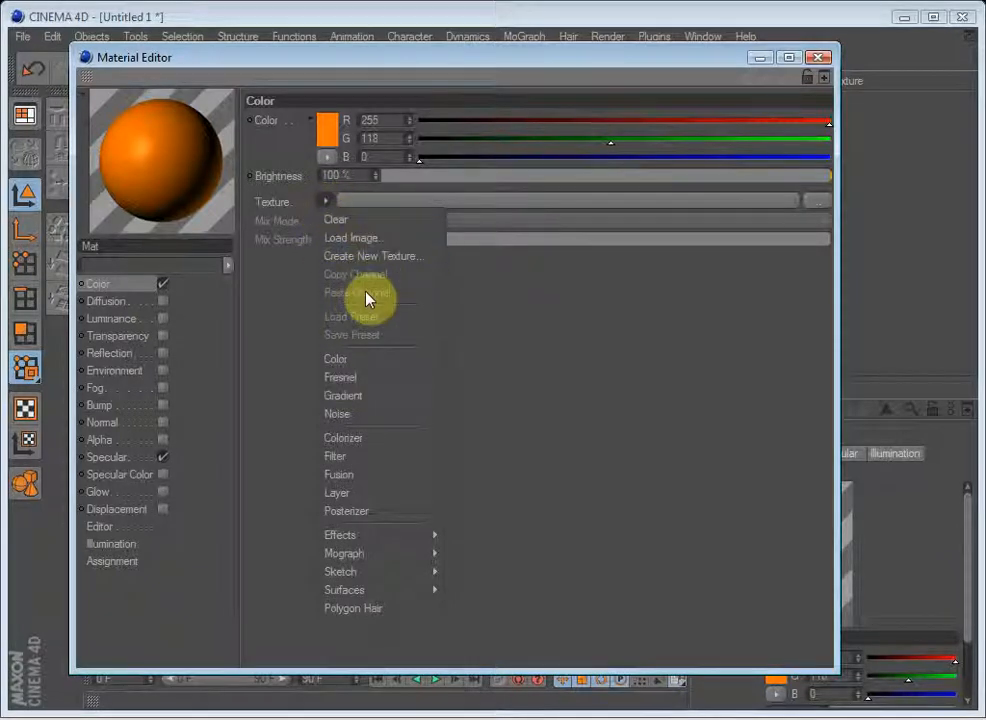
# - Load a Noise texture into the Color channel and set its type to Dents
pyautogui.click(336, 414)
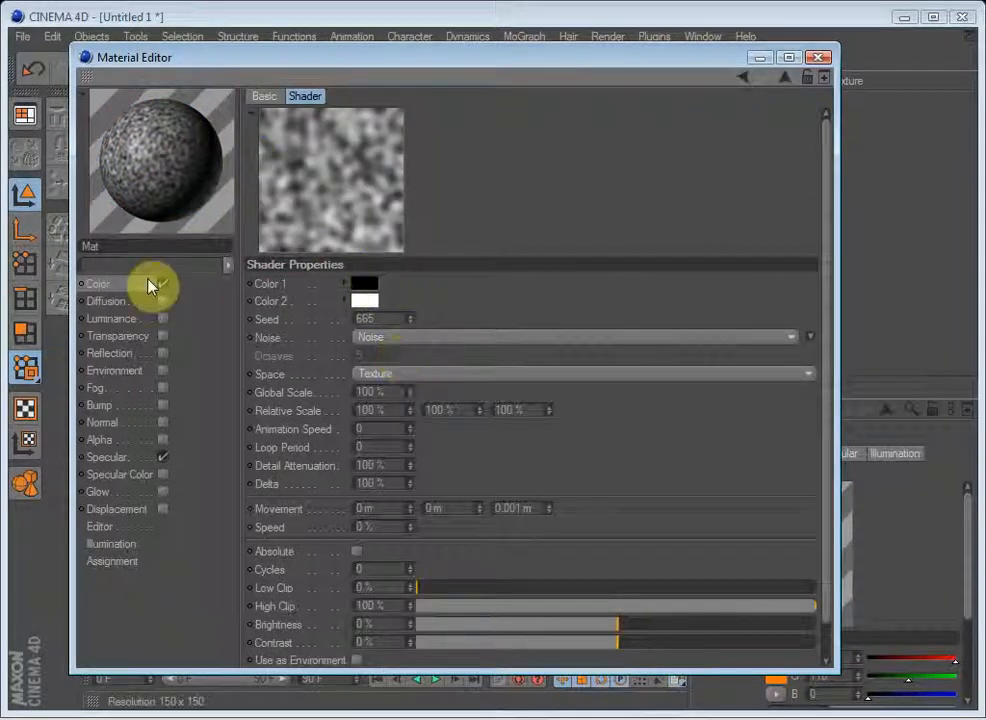
pyautogui.click(98, 284)
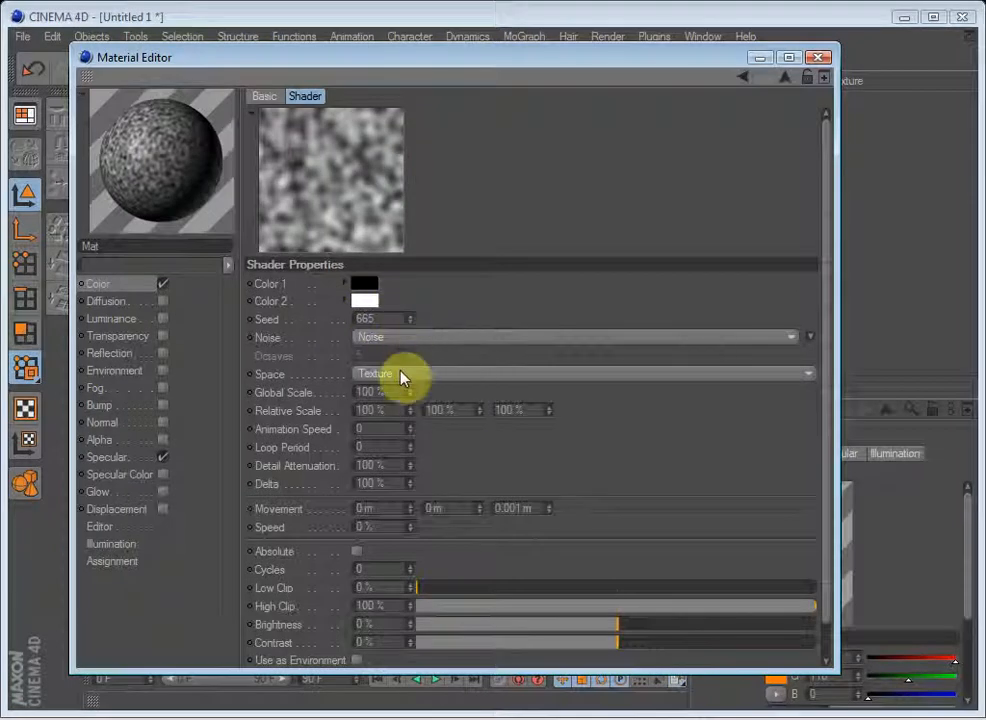
pyautogui.click(576, 336)
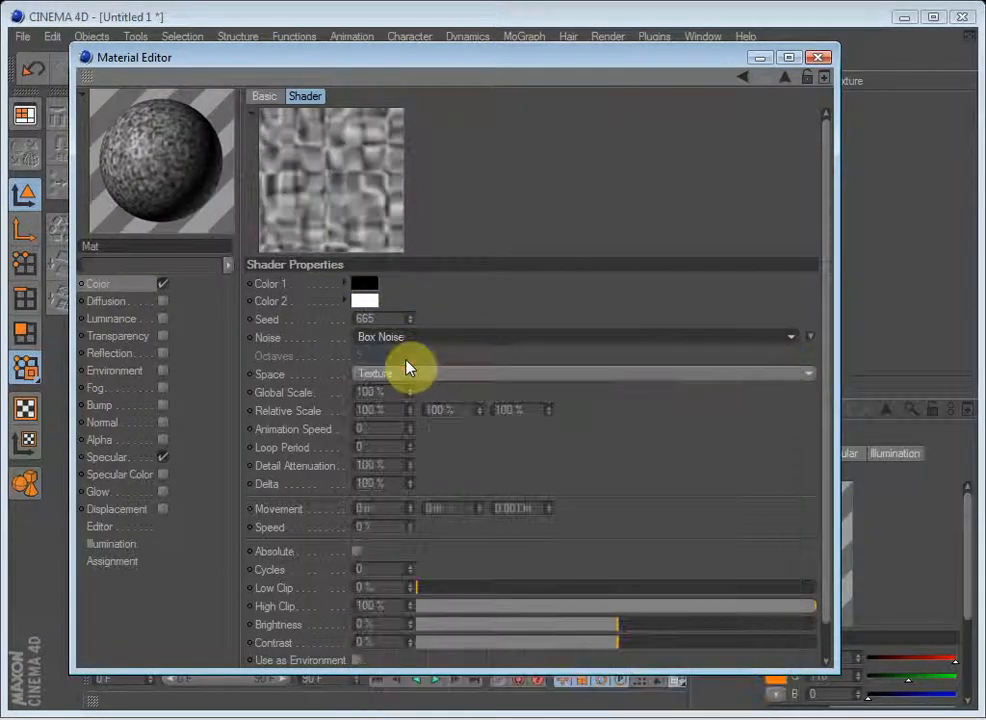
pyautogui.click(570, 336)
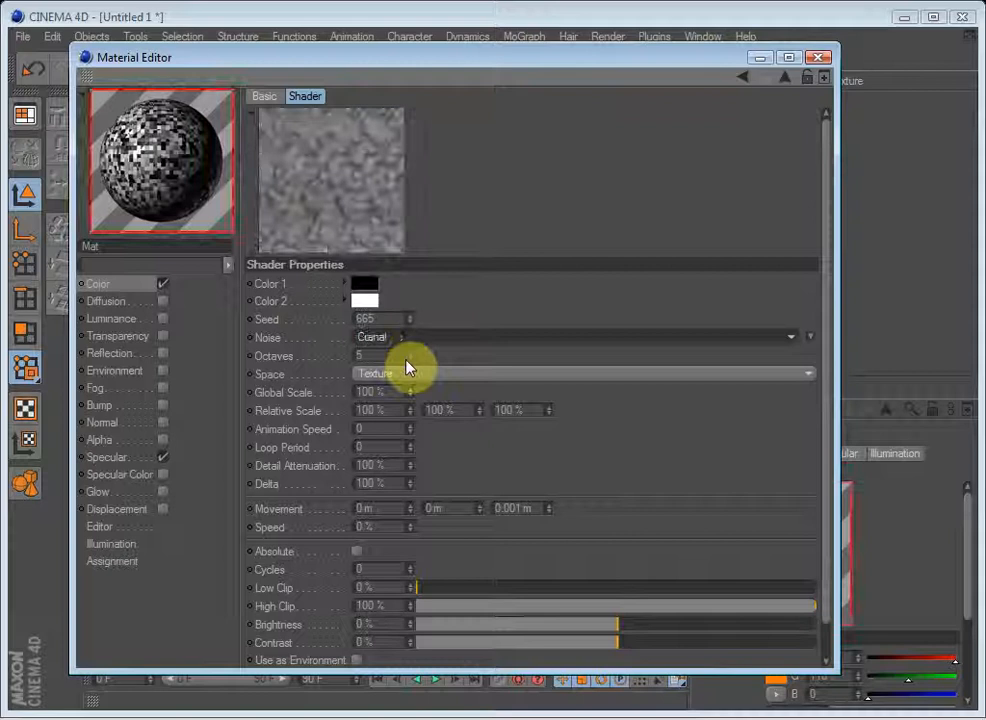
pyautogui.click(570, 336)
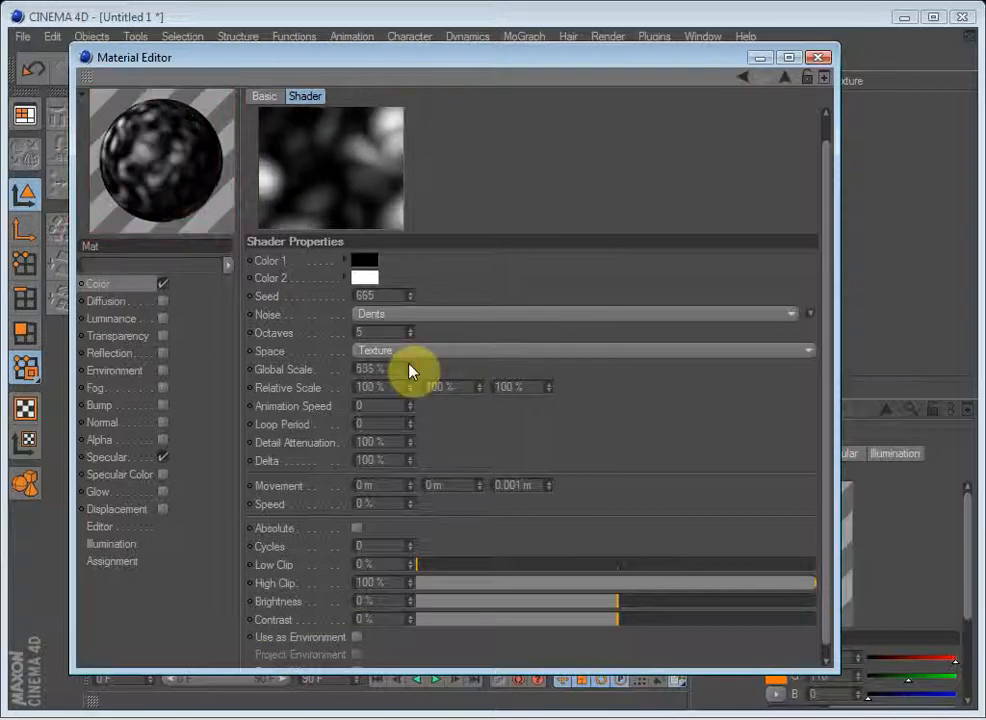
# - Enlarge the noise Global Scale to about 500% and adjust its High Clip
pyautogui.moveTo(416, 564); pyautogui.dragTo(564, 564)
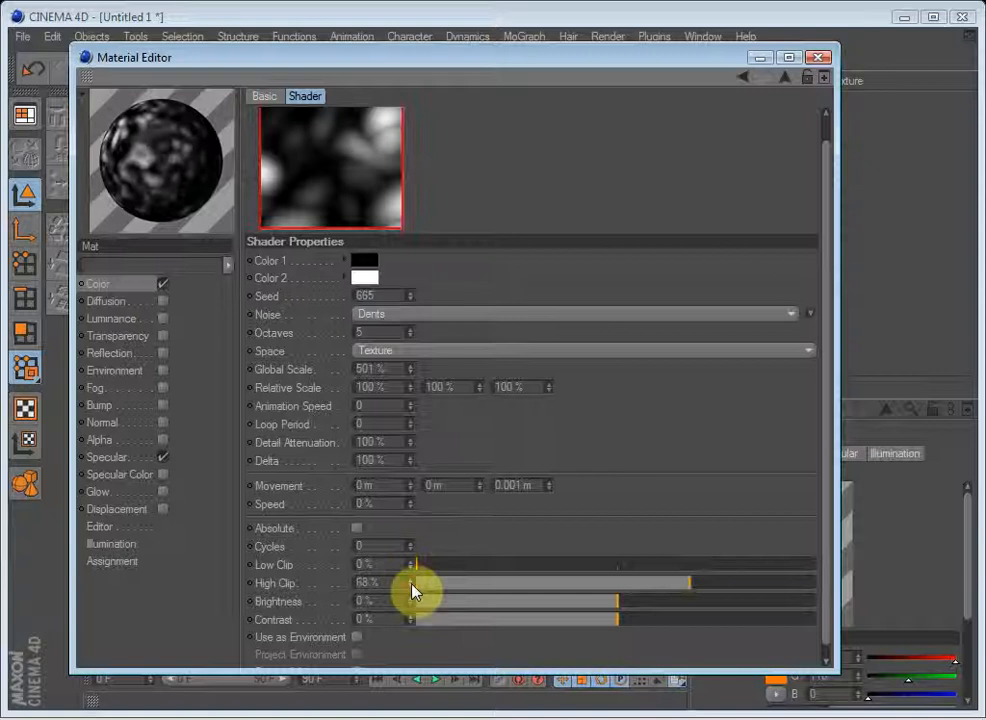
pyautogui.moveTo(416, 584); pyautogui.dragTo(416, 564)
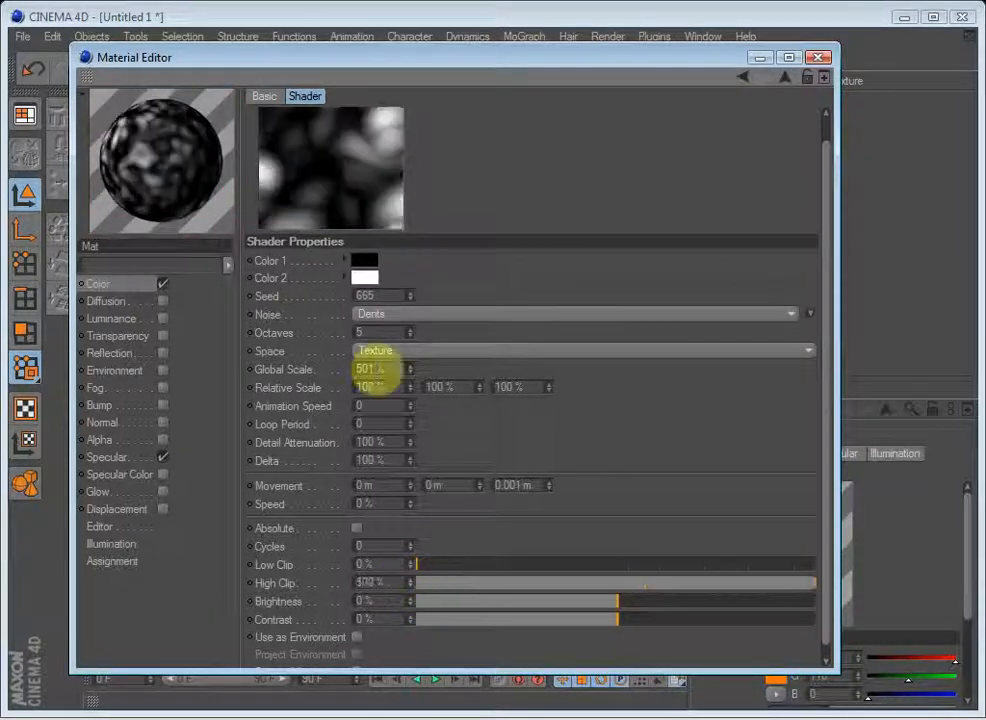
# - Switch the noise type to Electric and enlarge the material preview to Huge
pyautogui.click(576, 312)
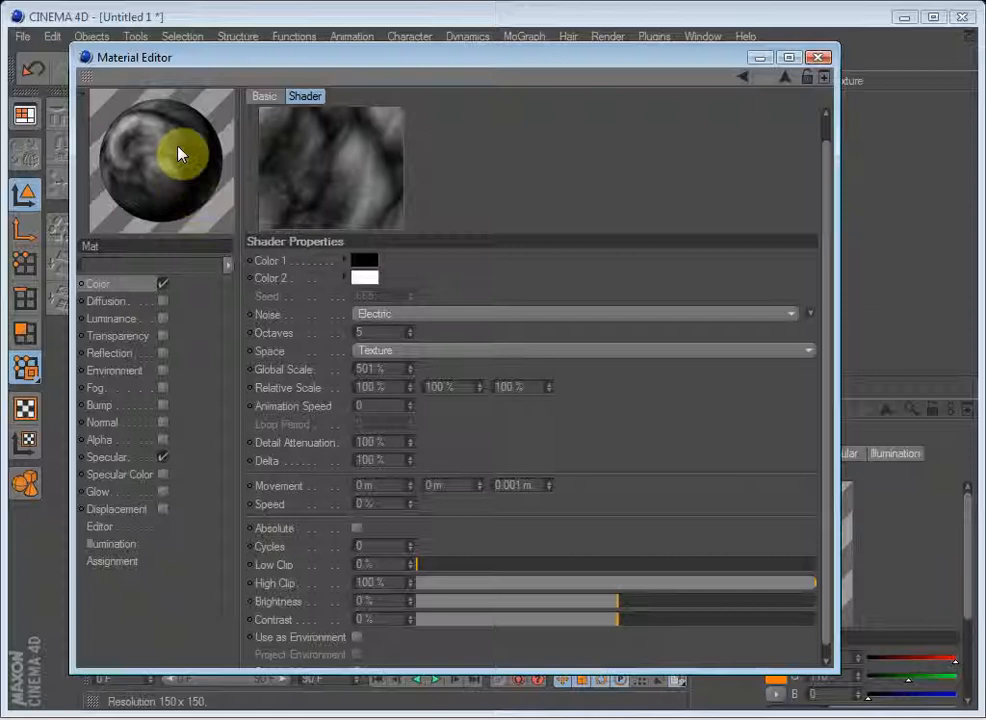
pyautogui.moveTo(150, 176)
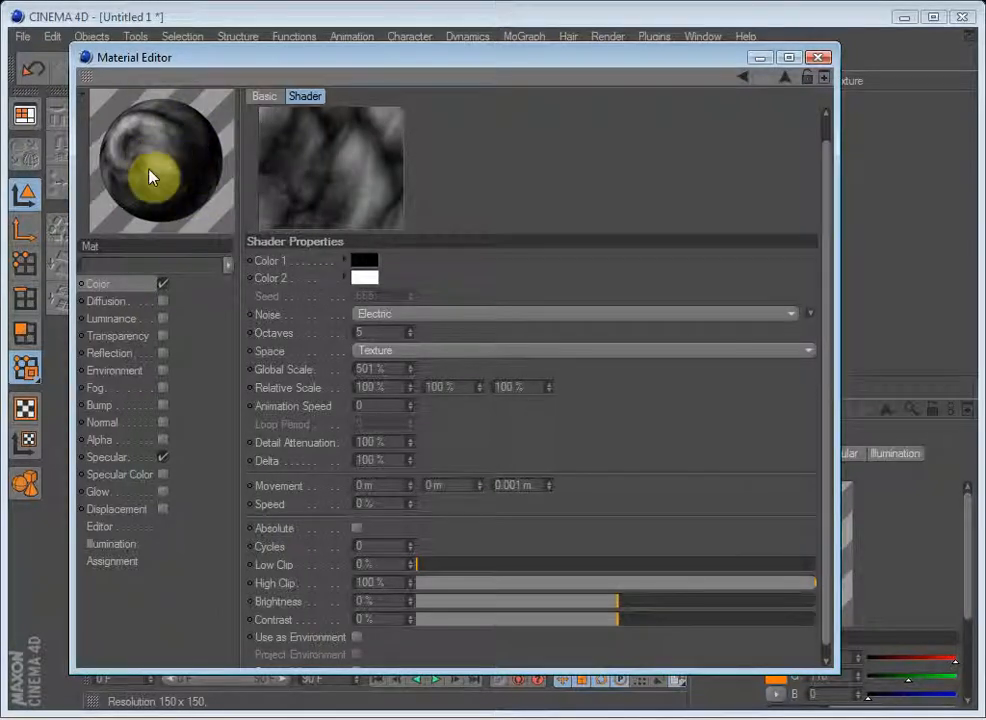
pyautogui.rightClick(150, 176)
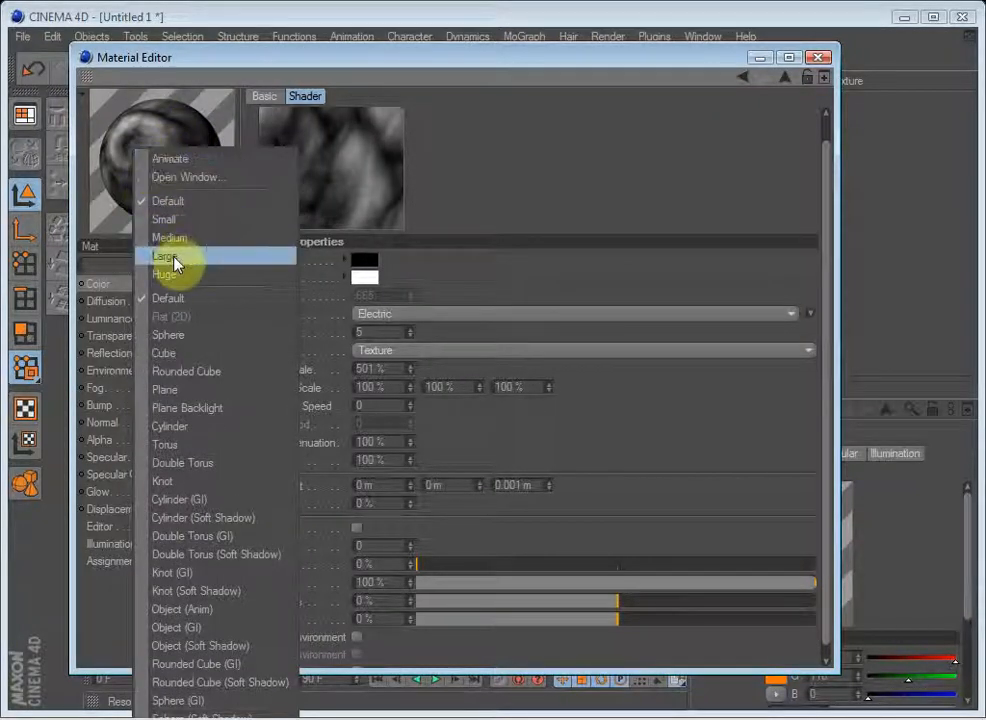
pyautogui.click(164, 256)
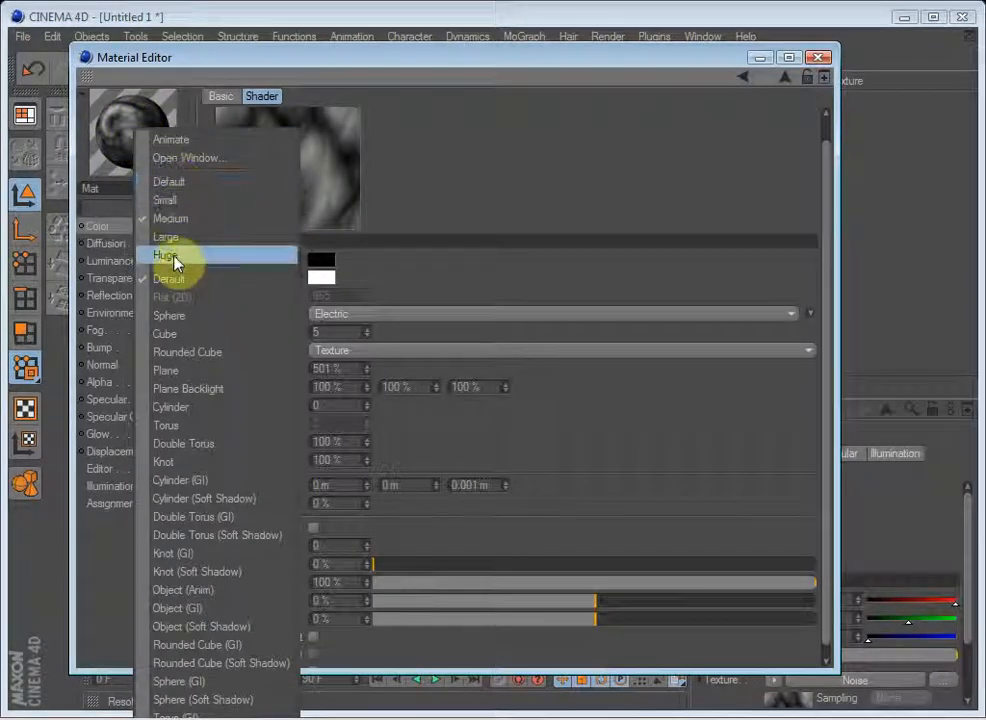
pyautogui.click(164, 256)
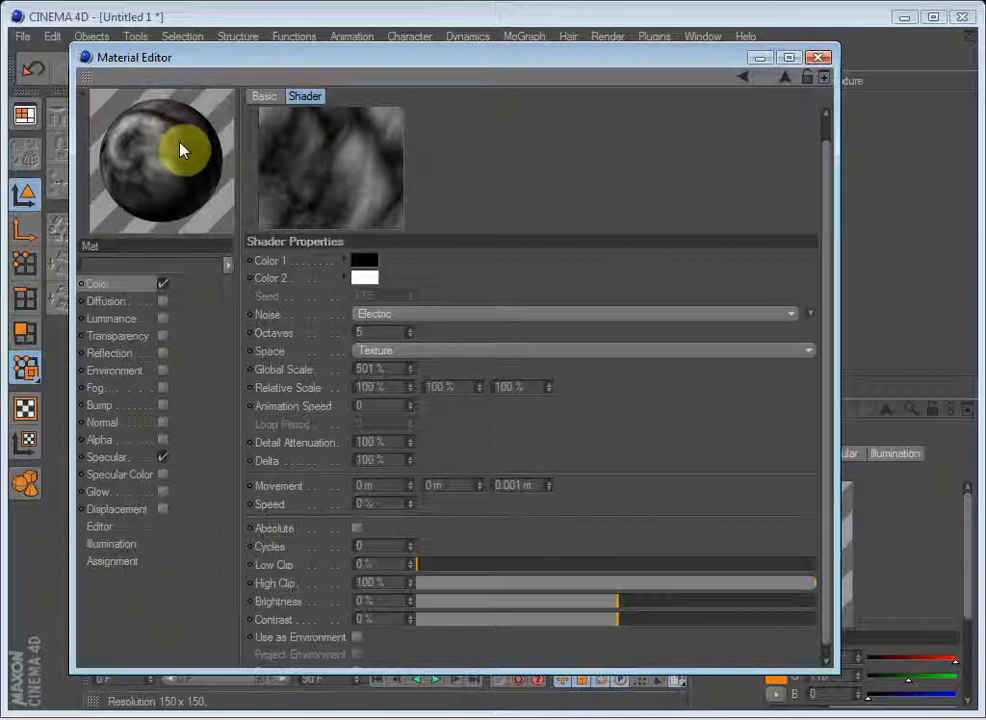
pyautogui.moveTo(170, 152)
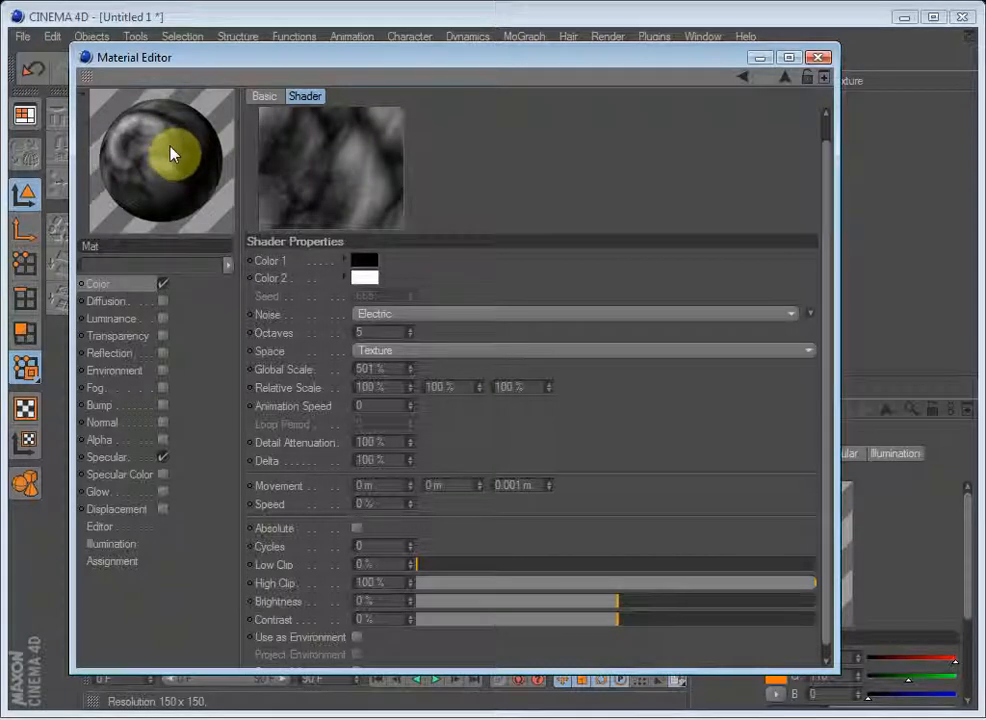
# - Show the material preview on a Double Torus instead of a sphere
pyautogui.rightClick(160, 160)
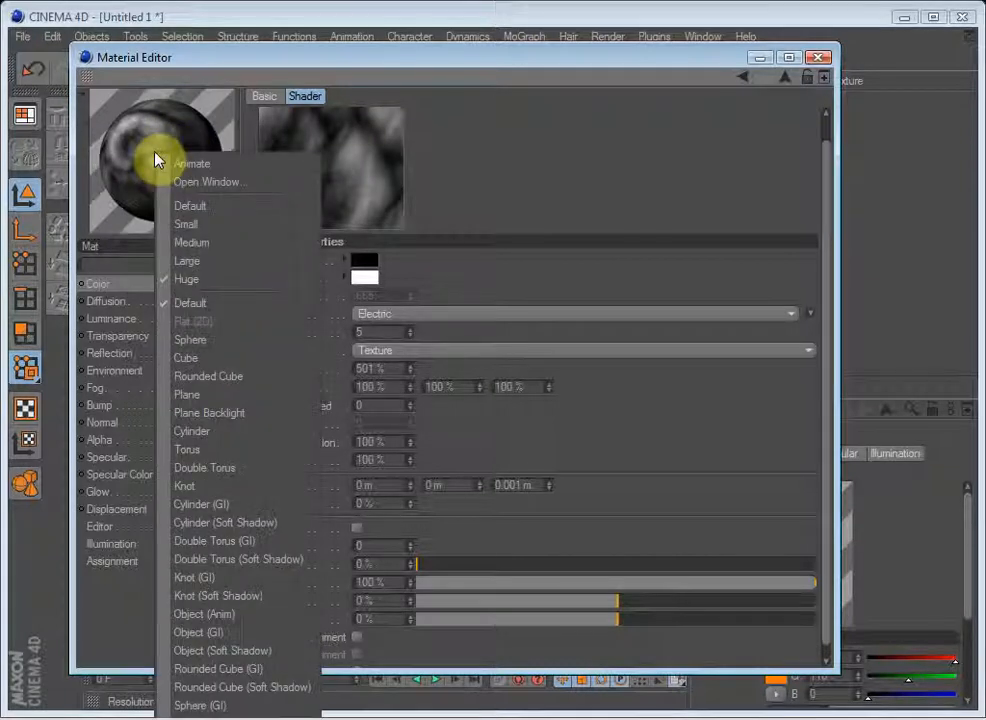
pyautogui.moveTo(192, 164)
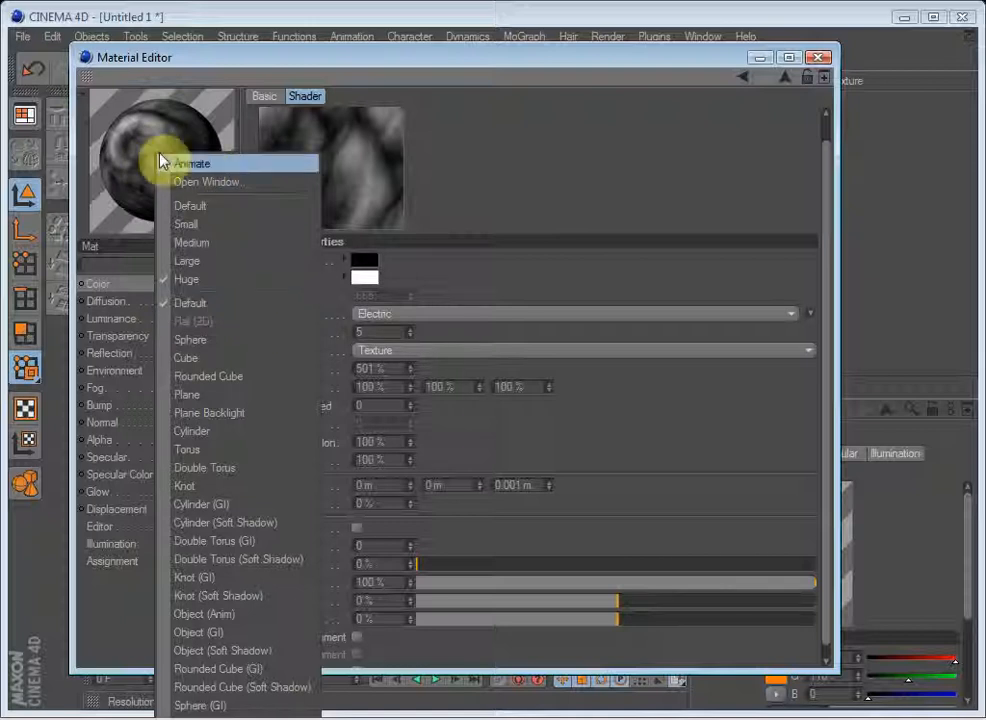
pyautogui.moveTo(186, 358)
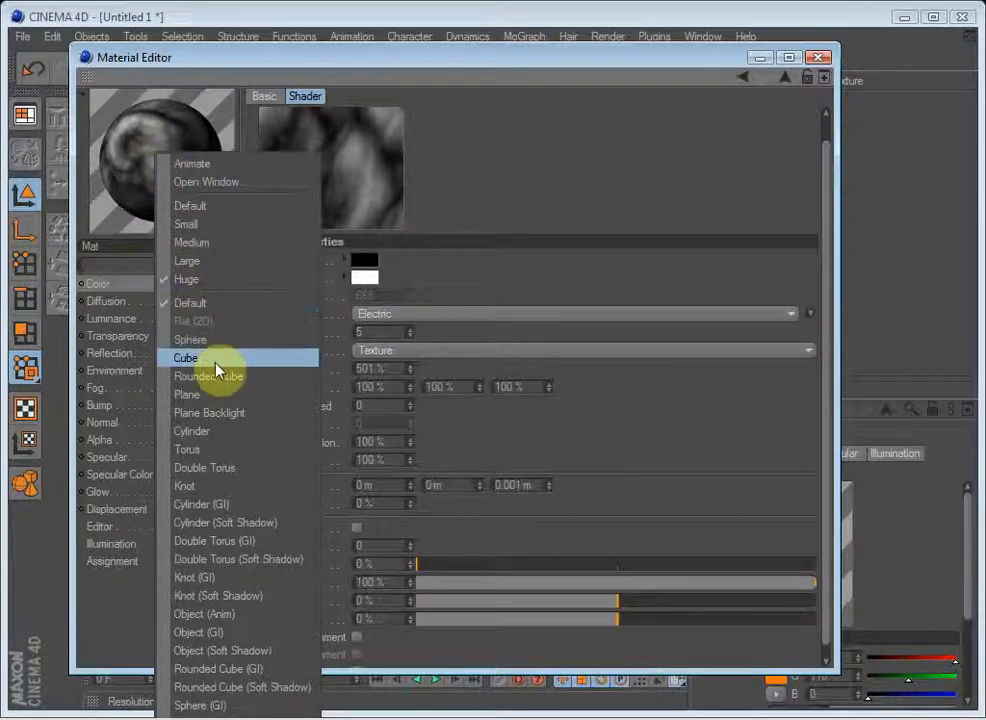
pyautogui.moveTo(224, 340)
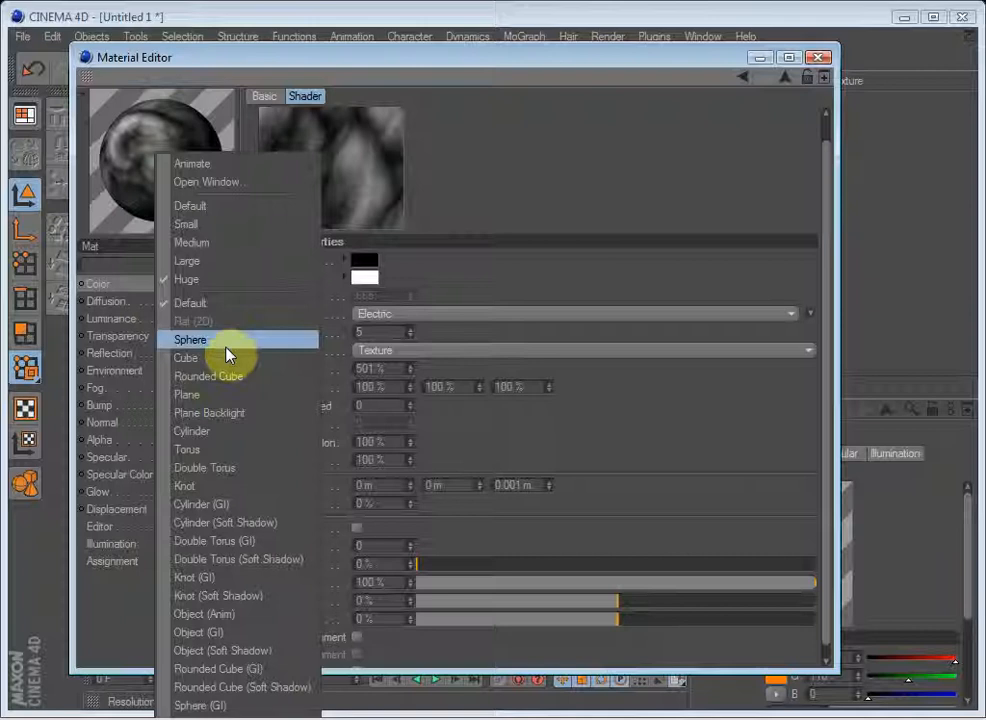
pyautogui.moveTo(204, 468)
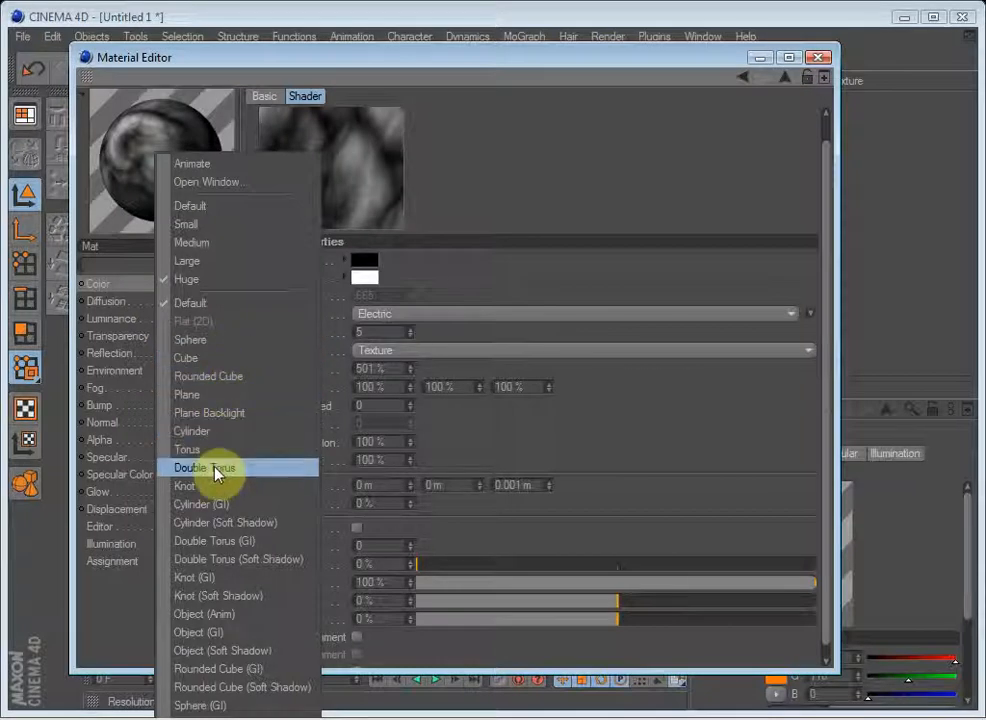
pyautogui.click(204, 468)
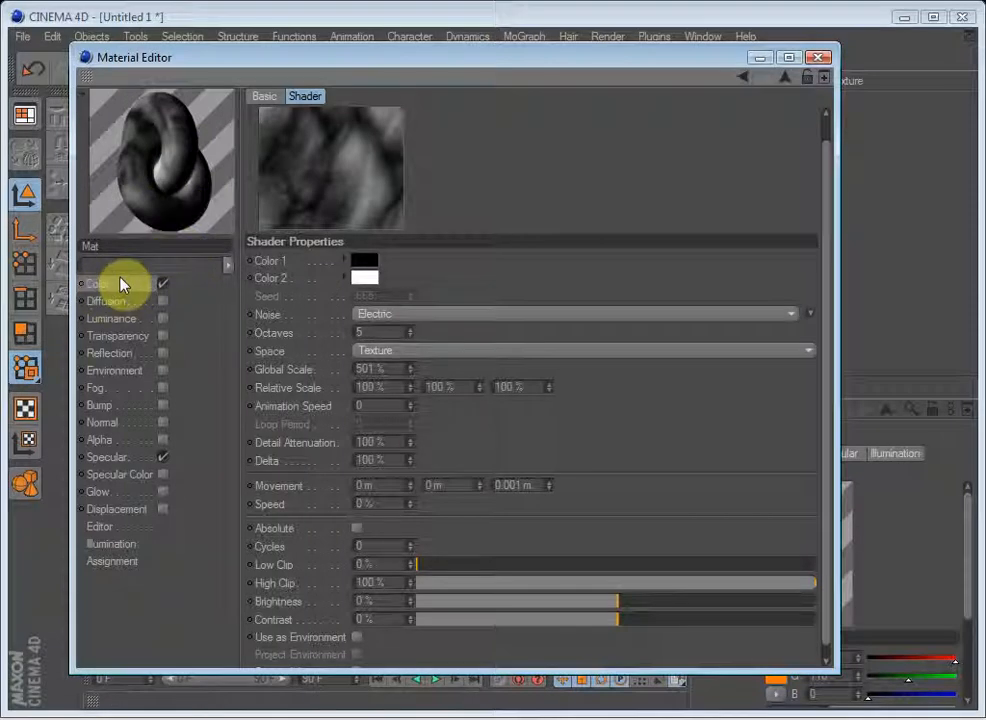
pyautogui.moveTo(742, 84)
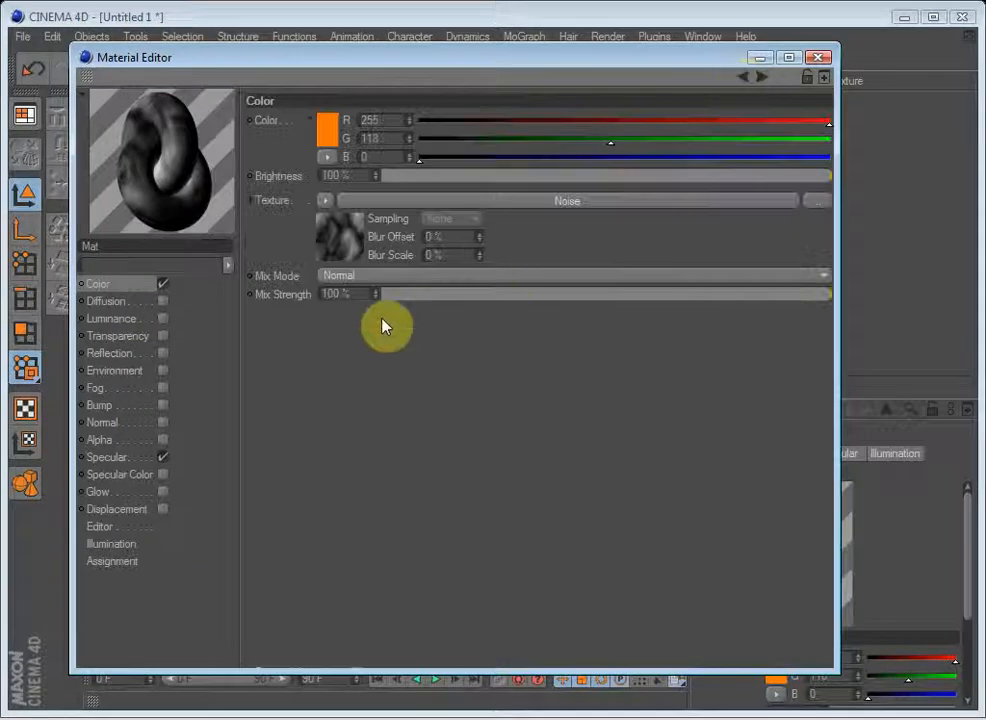
# - Recolour the noise red and green, then clear the Color channel texture leaving plain orange
pyautogui.click(568, 200)
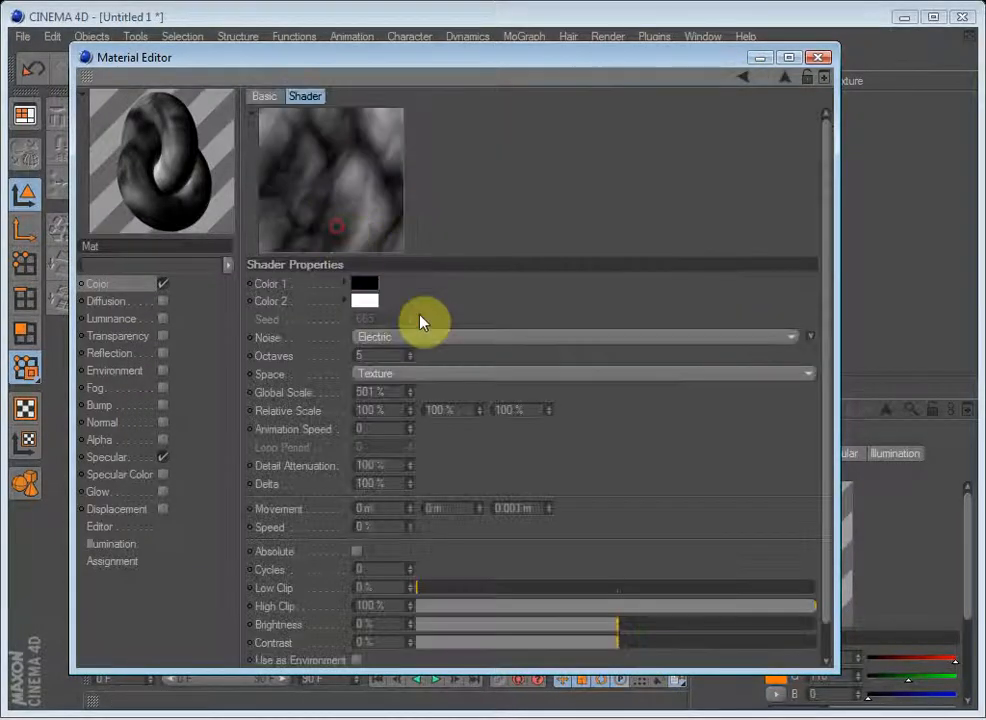
pyautogui.click(364, 284)
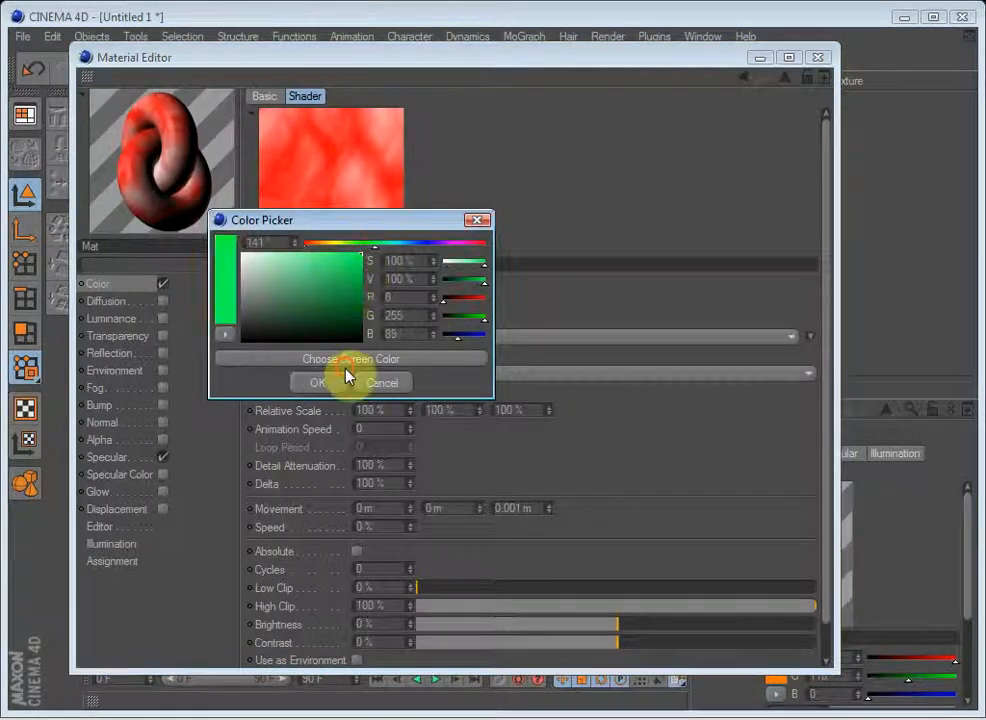
pyautogui.click(316, 384)
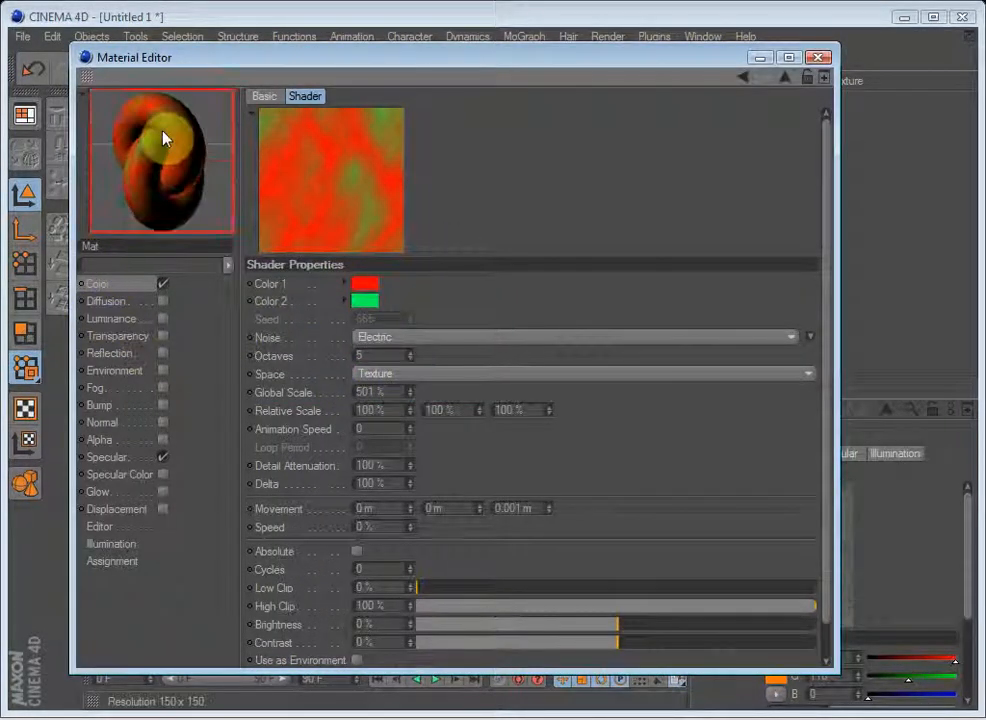
pyautogui.click(96, 284)
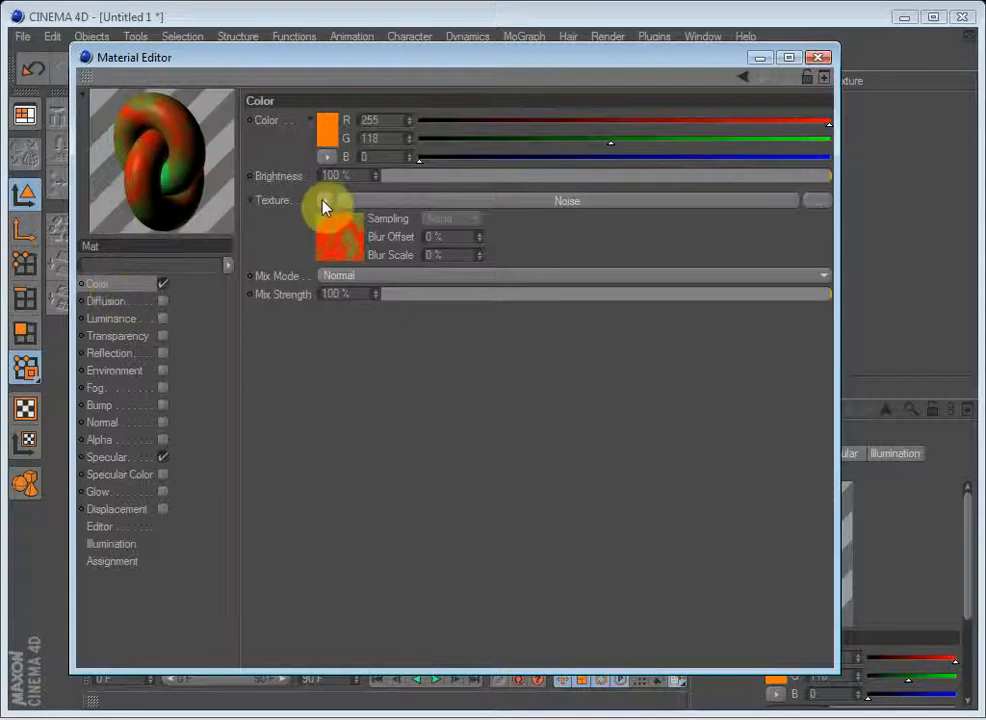
pyautogui.click(324, 200)
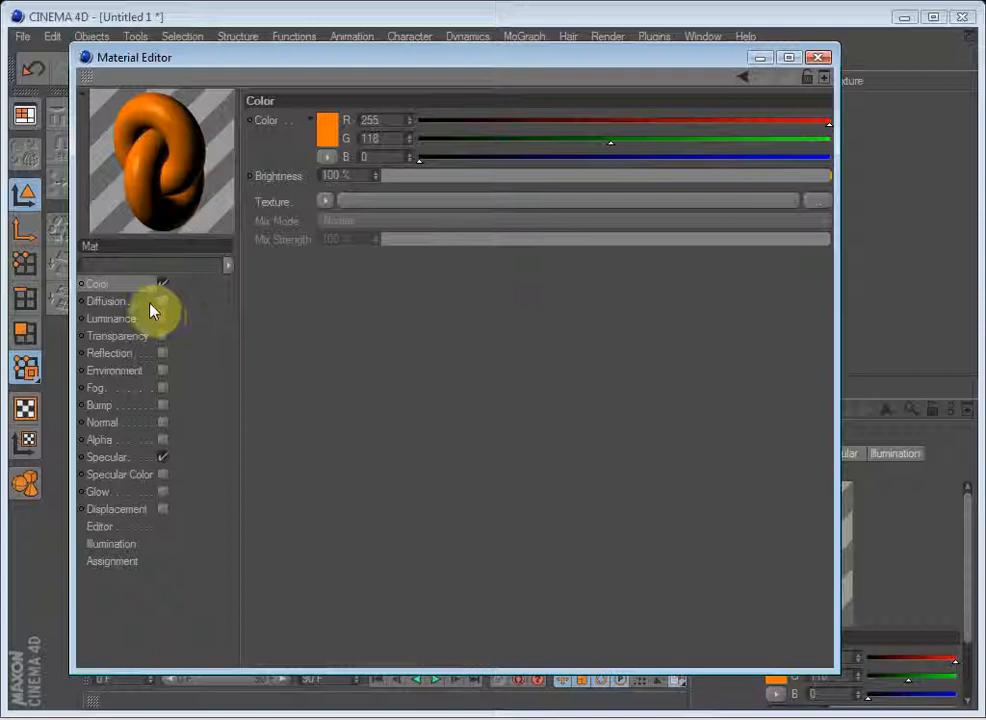
# - Load a Noise into the Diffusion channel, set it to Cranal and enlarge its Global Scale
pyautogui.click(106, 300)
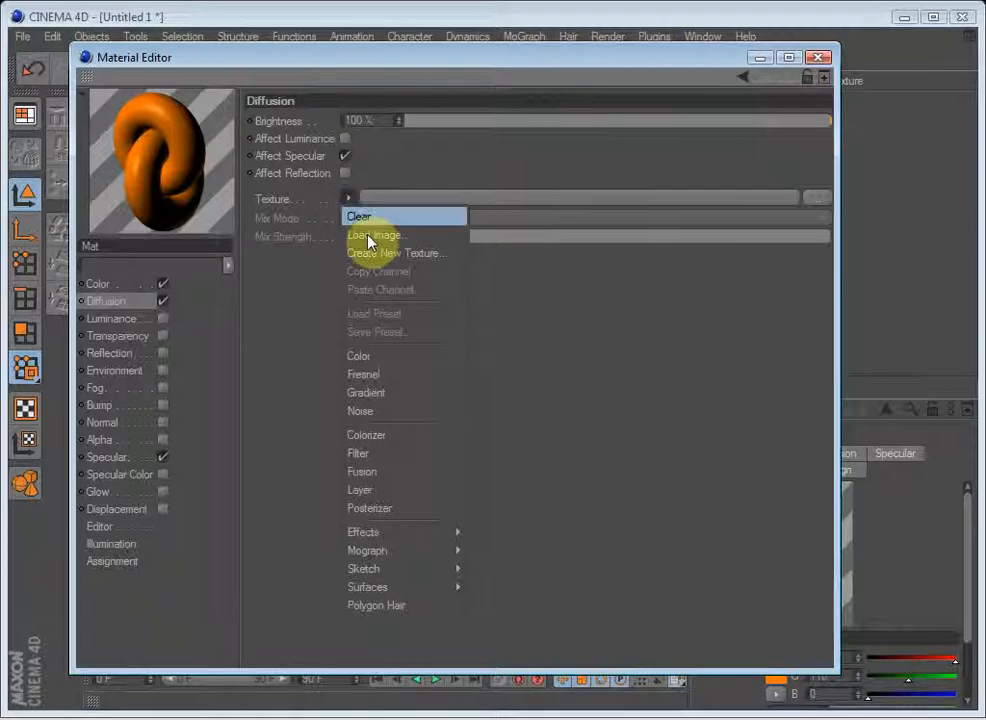
pyautogui.click(360, 412)
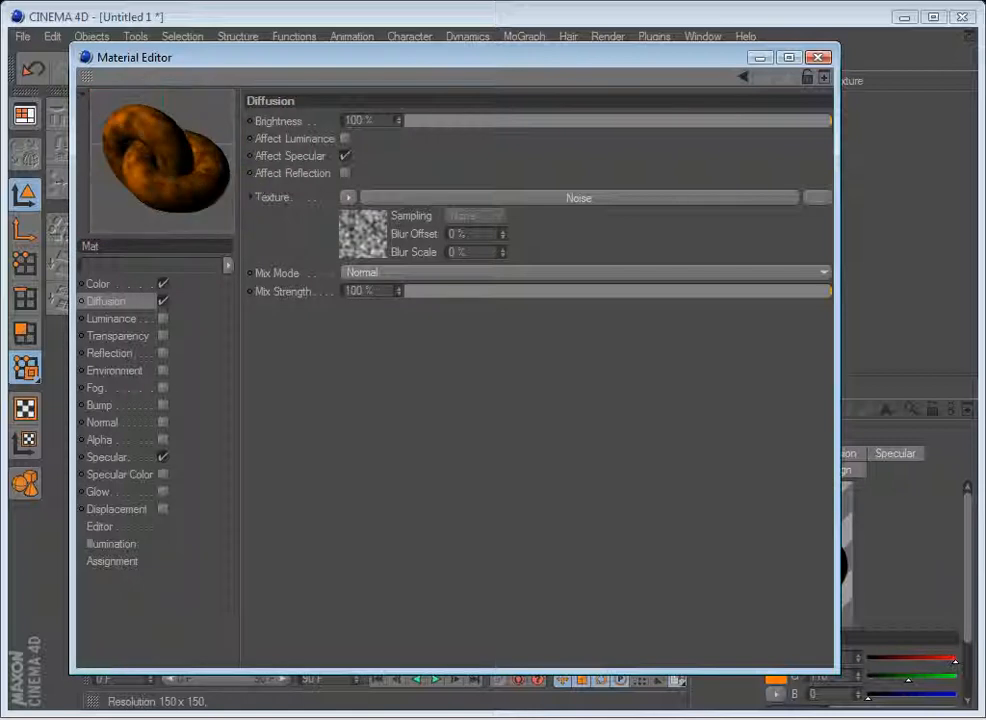
pyautogui.click(156, 196)
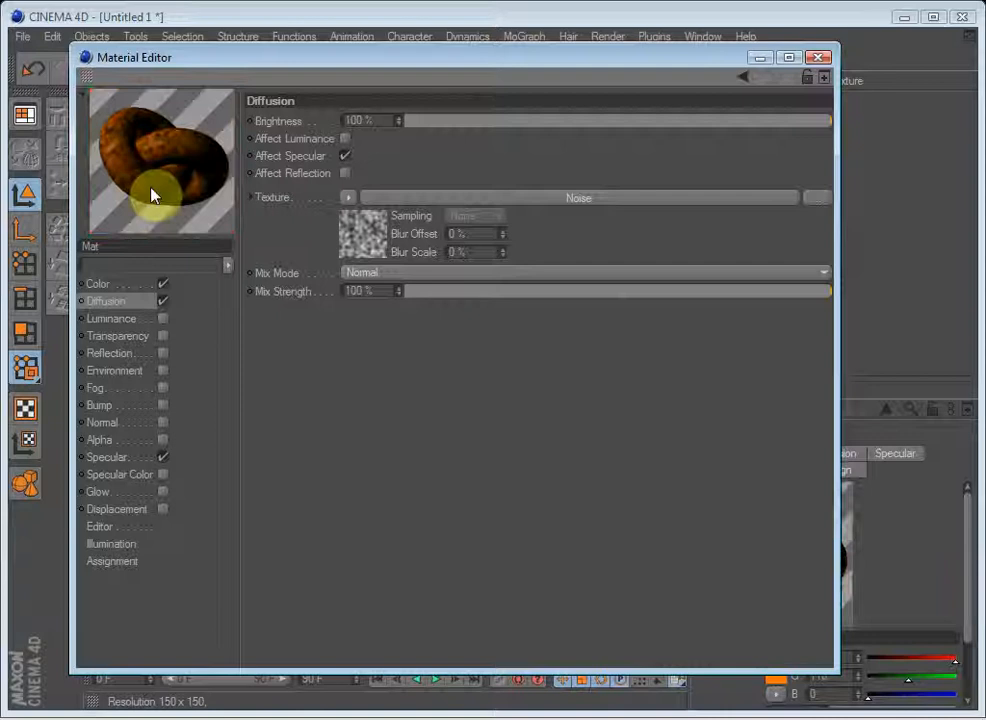
pyautogui.moveTo(244, 198)
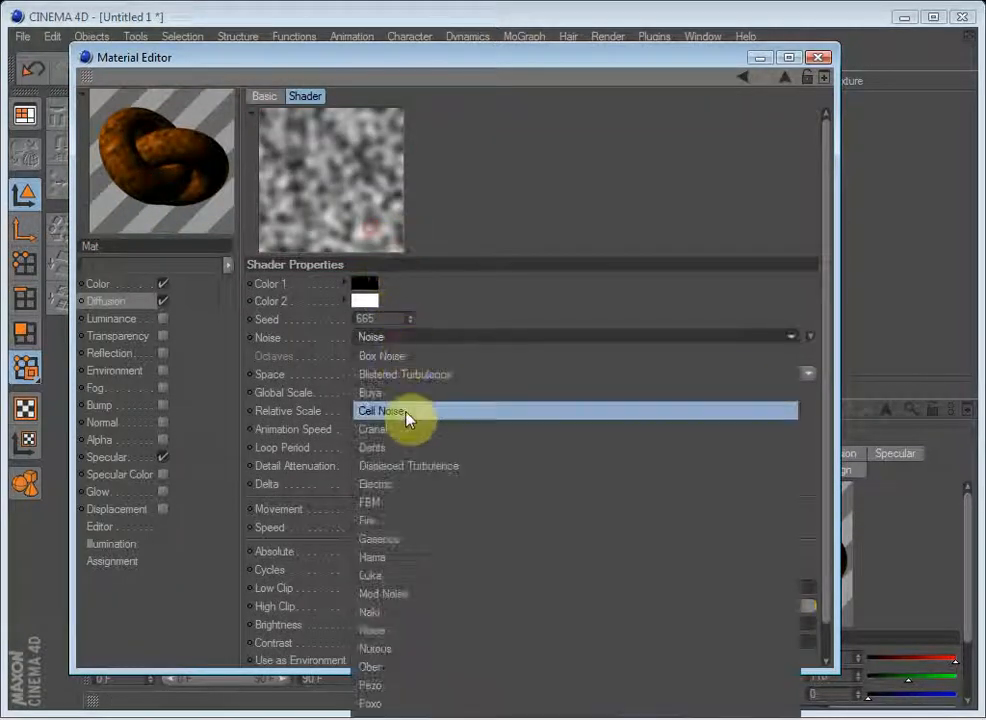
pyautogui.click(372, 428)
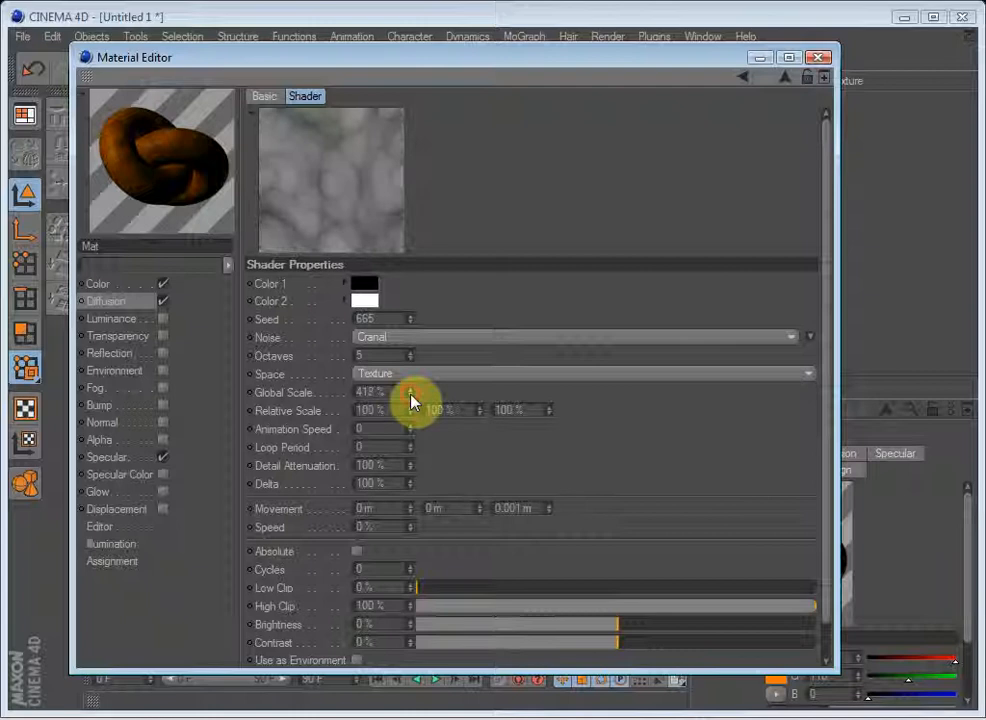
pyautogui.click(410, 388)
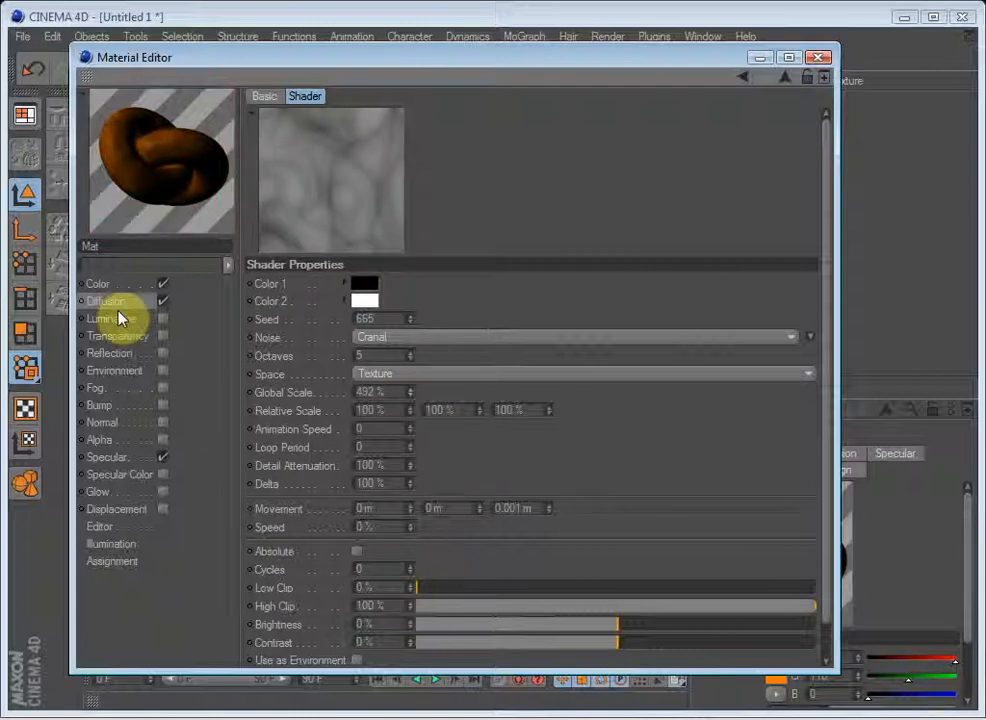
# - Lower the Diffusion noise Mix Strength to 62%
pyautogui.click(106, 300)
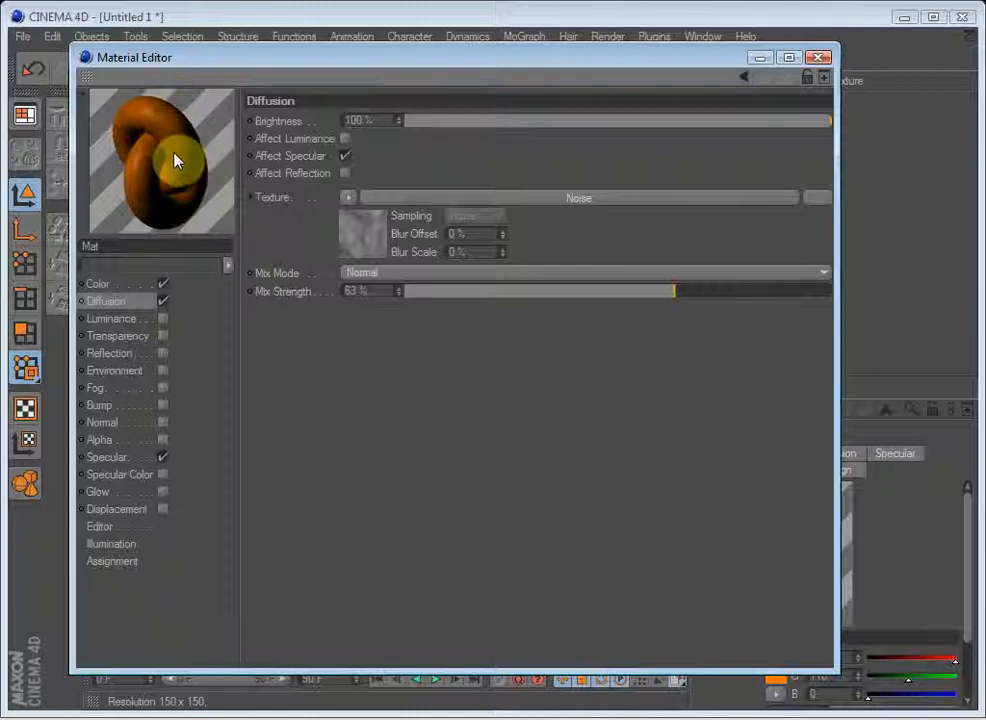
pyautogui.moveTo(232, 168)
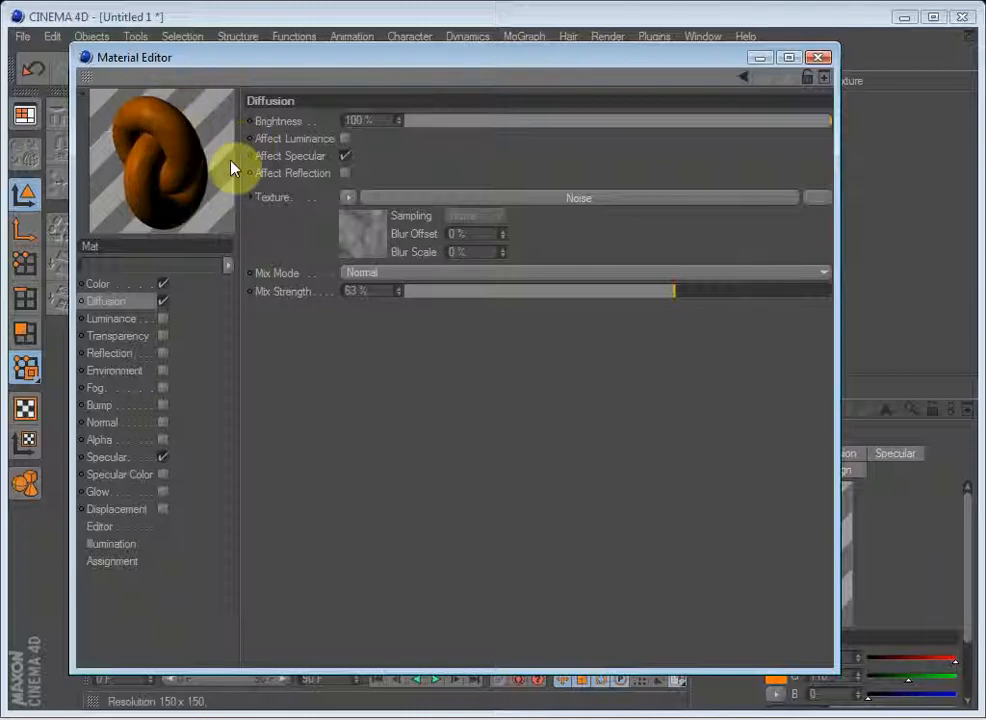
pyautogui.moveTo(124, 324)
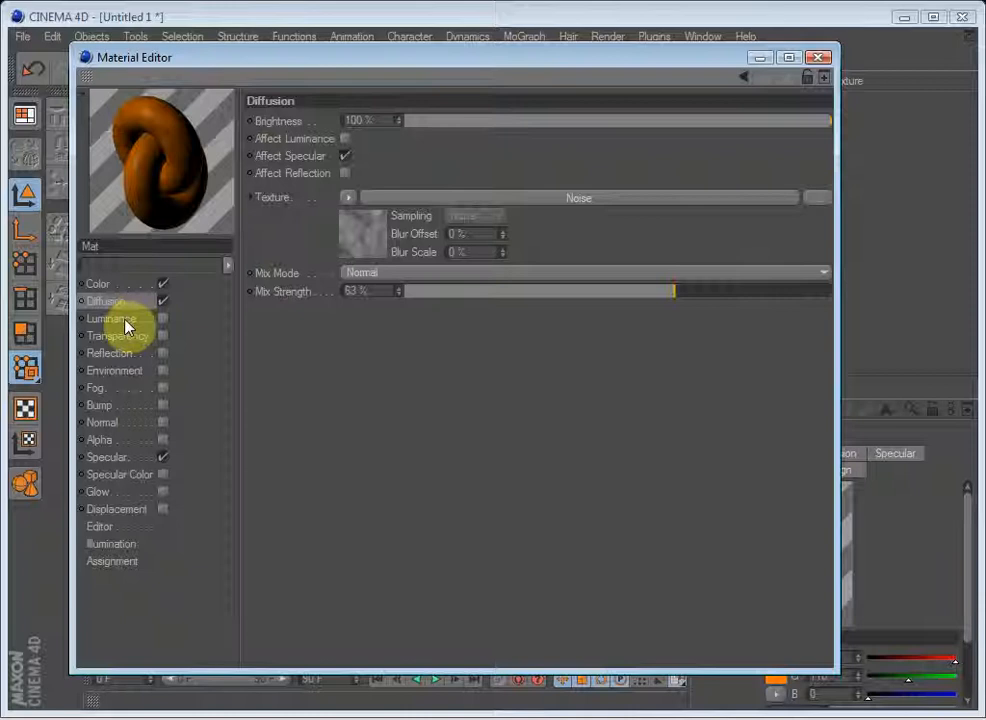
# - Enable the Luminance channel and set its colour to pure red (R255 G0 B0)
pyautogui.click(112, 318)
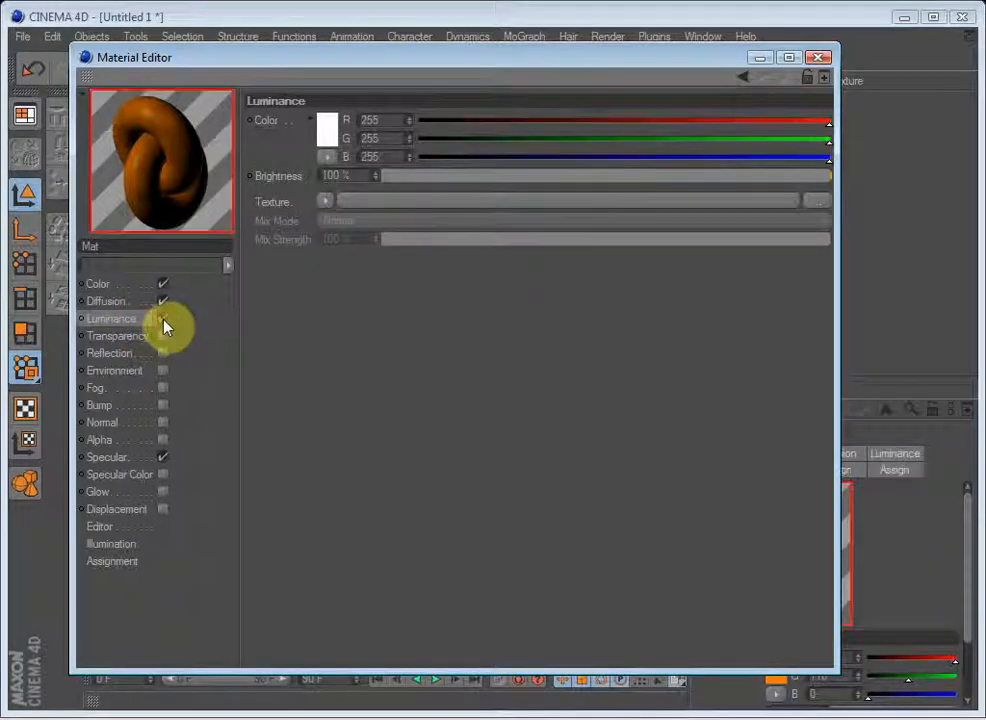
pyautogui.click(164, 318)
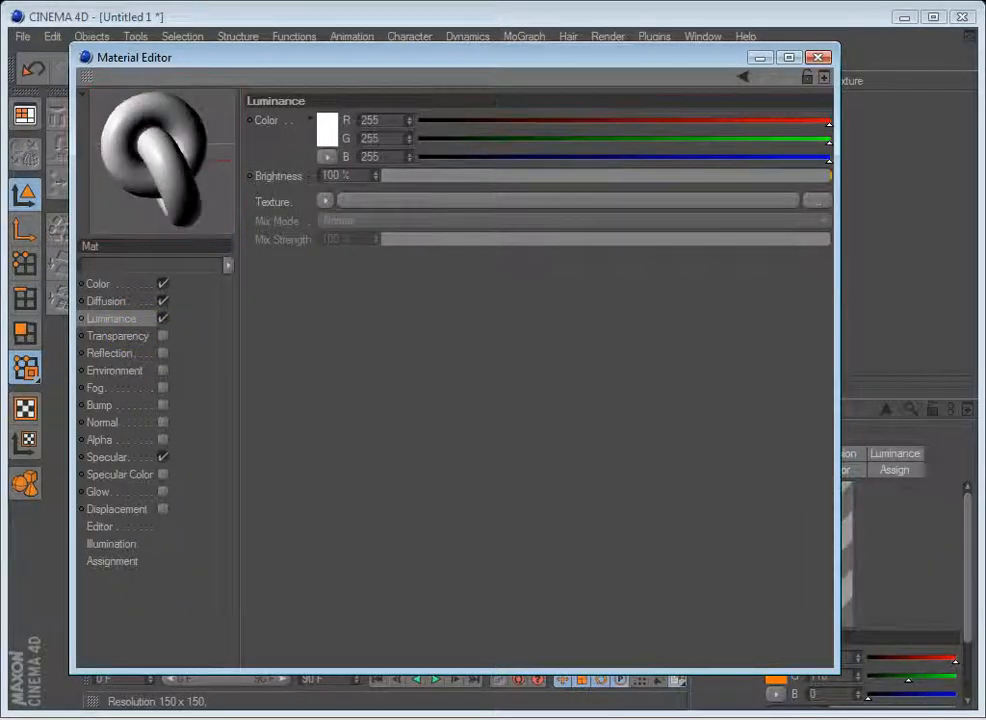
pyautogui.click(328, 132)
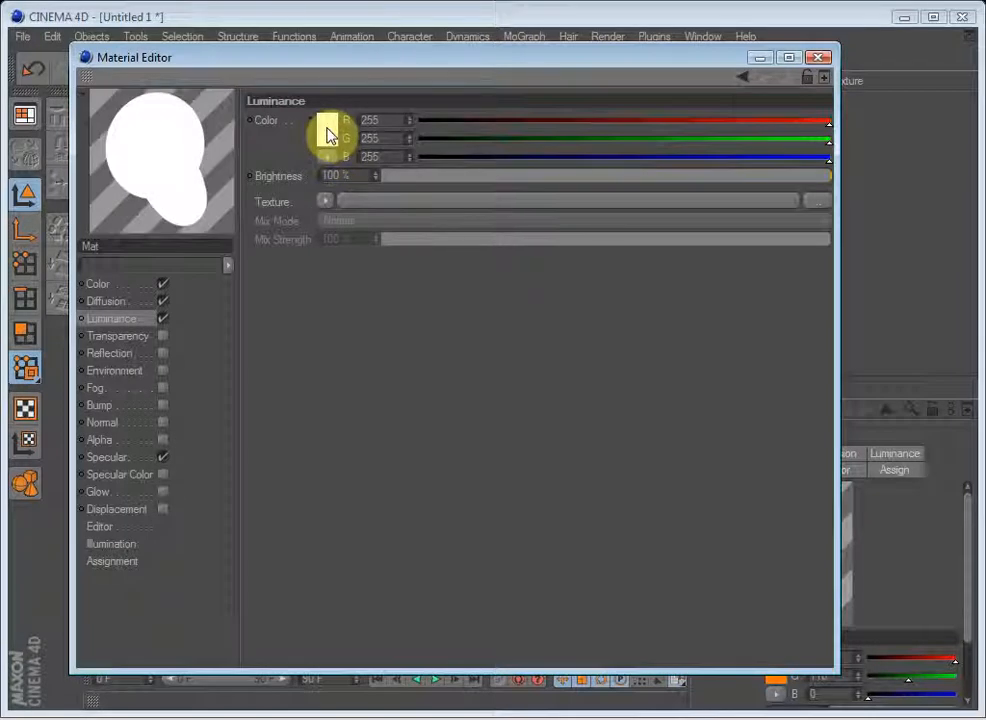
pyautogui.click(332, 136)
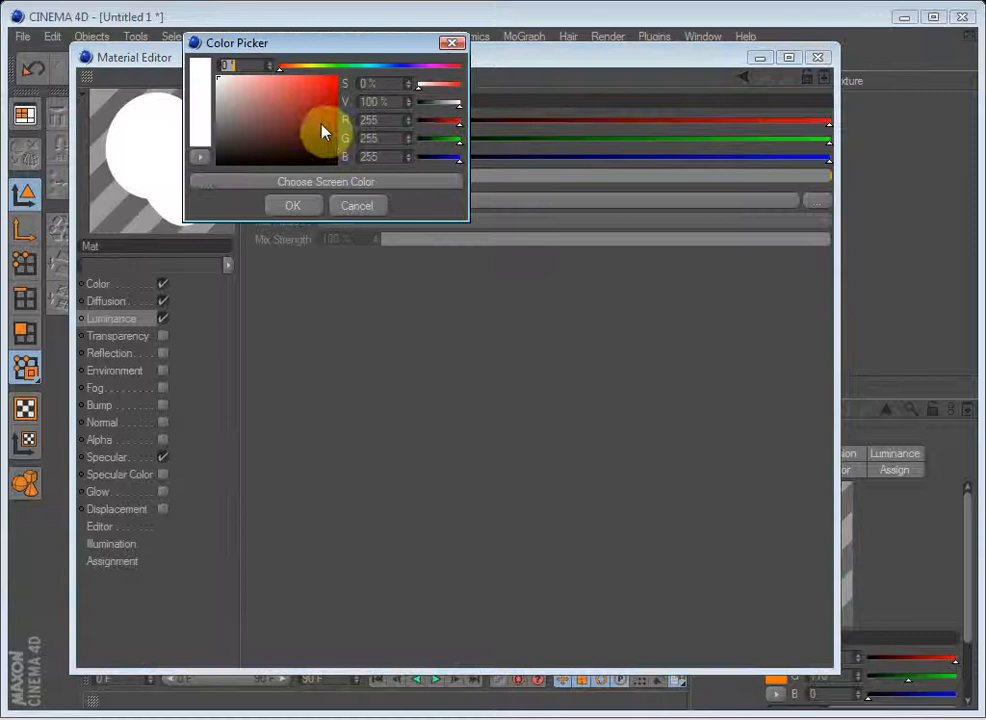
pyautogui.click(364, 70)
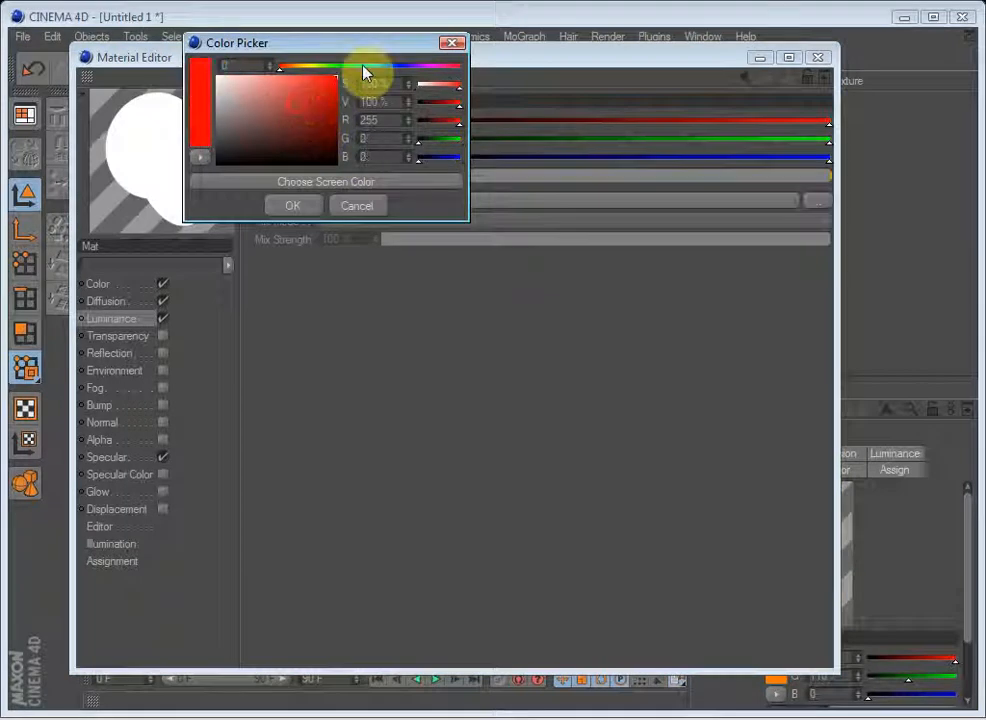
pyautogui.click(292, 204)
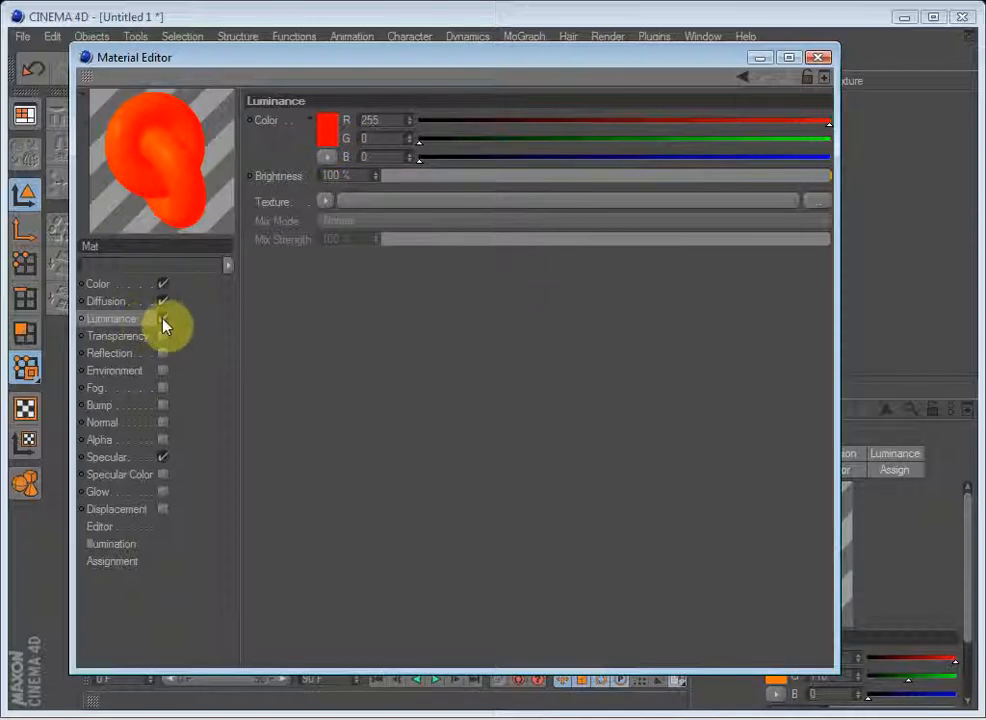
pyautogui.click(324, 200)
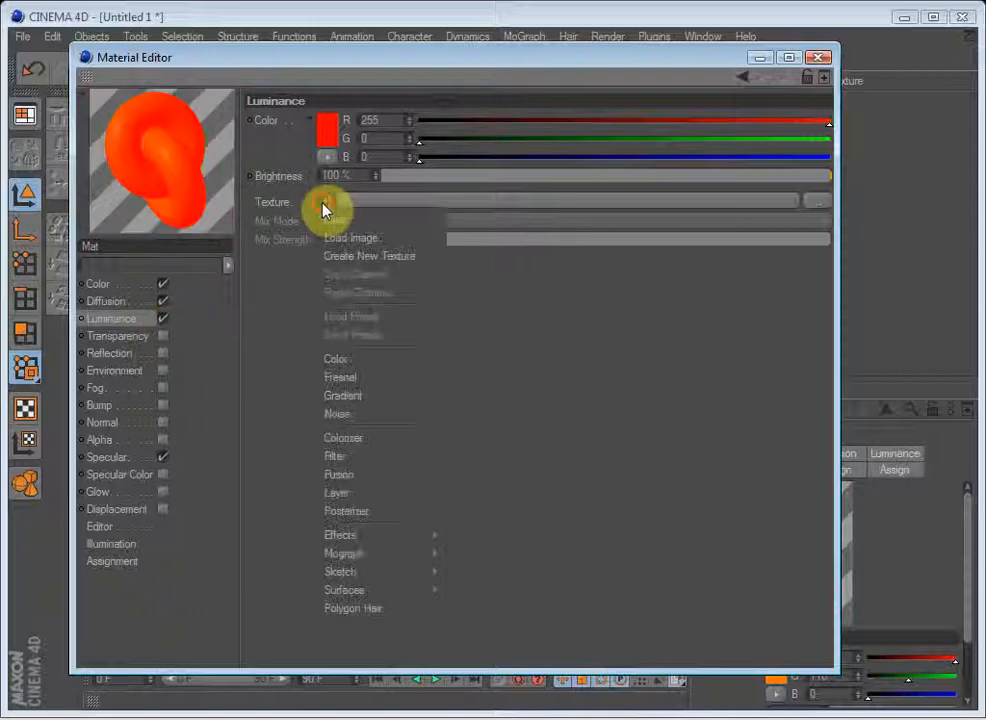
pyautogui.moveTo(344, 414)
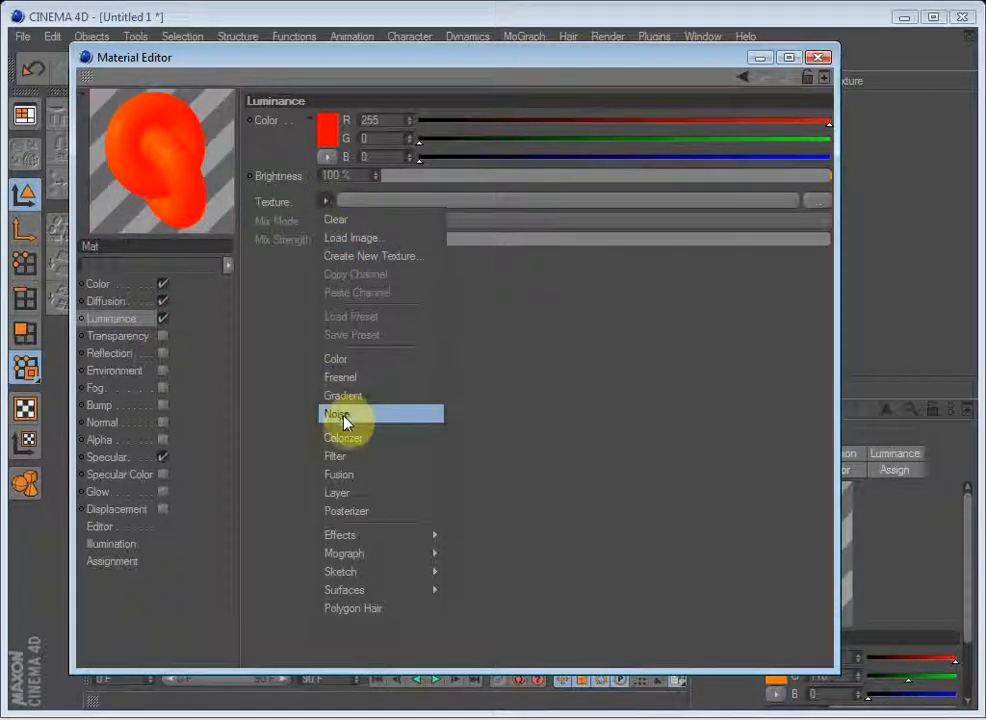
pyautogui.click(336, 412)
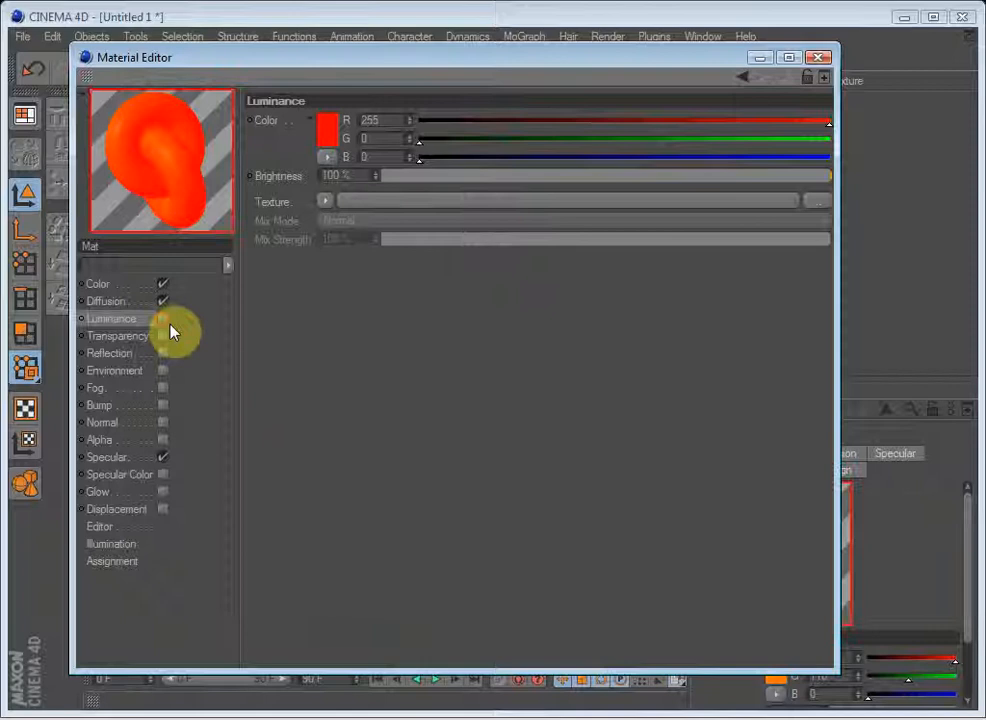
pyautogui.click(324, 200)
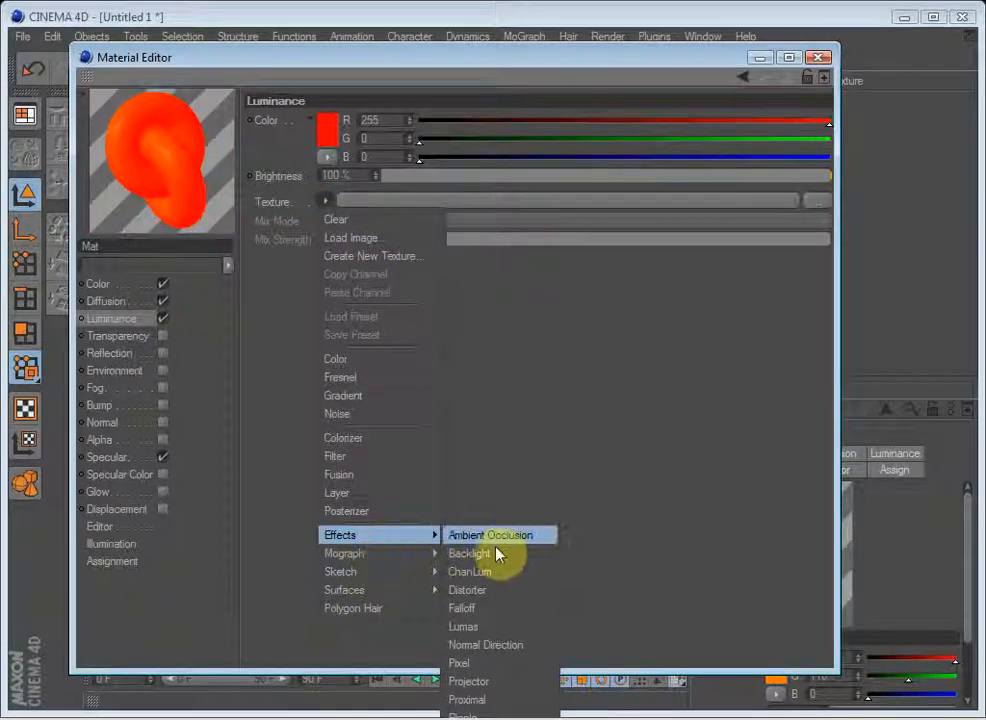
pyautogui.moveTo(490, 608)
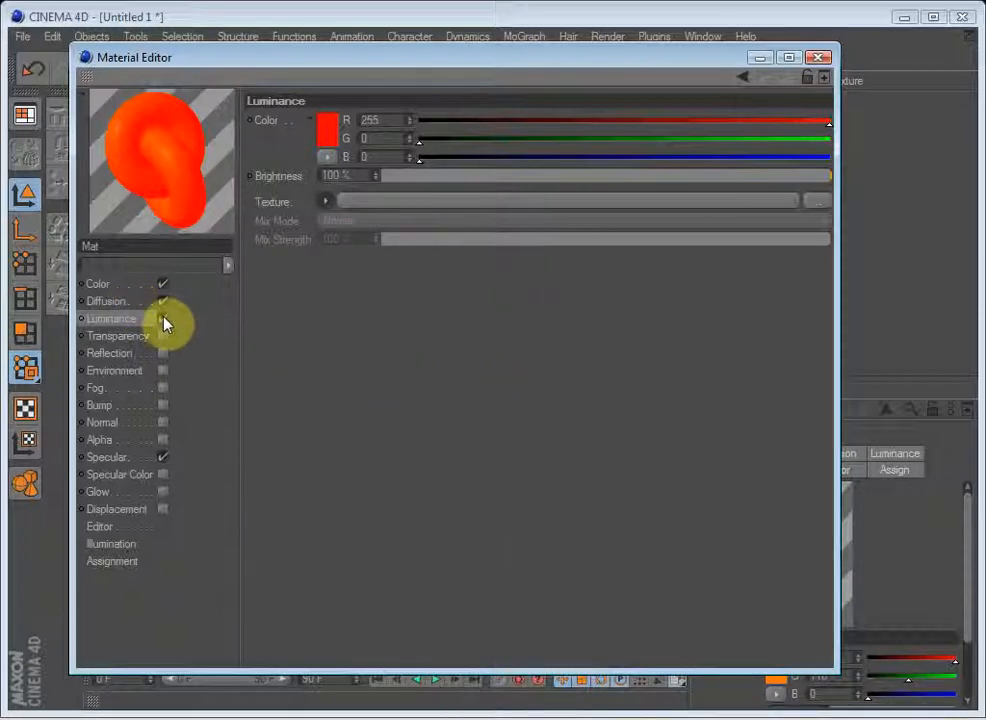
pyautogui.click(116, 336)
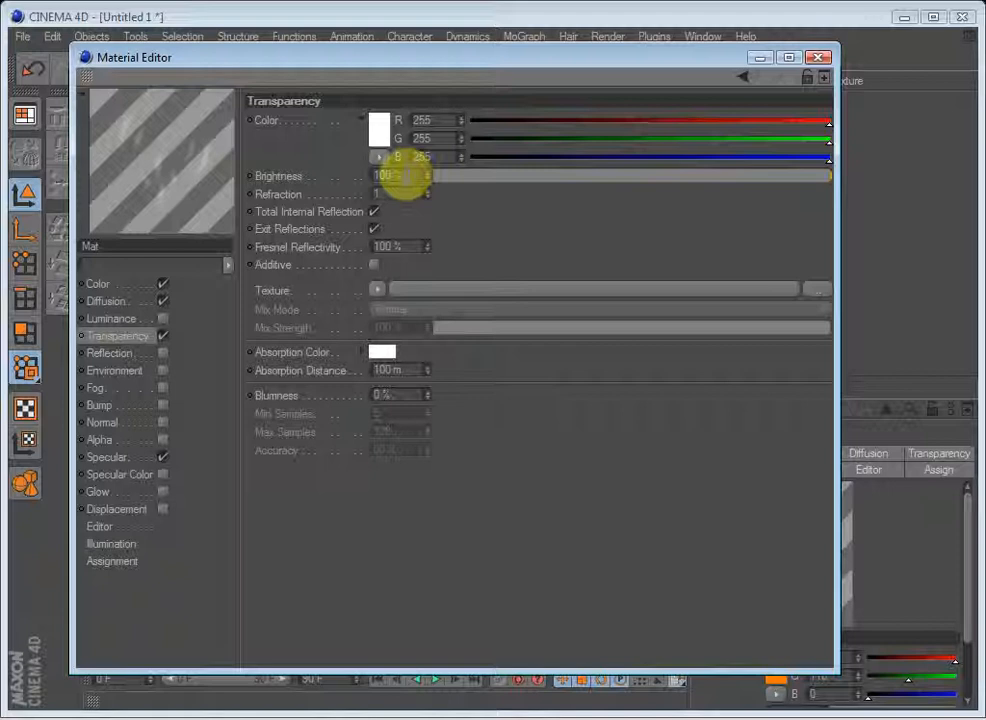
# - Set Transparency Brightness to 90% with Refraction 1.52 for a glass look
pyautogui.click(384, 176)
pyautogui.write('90')
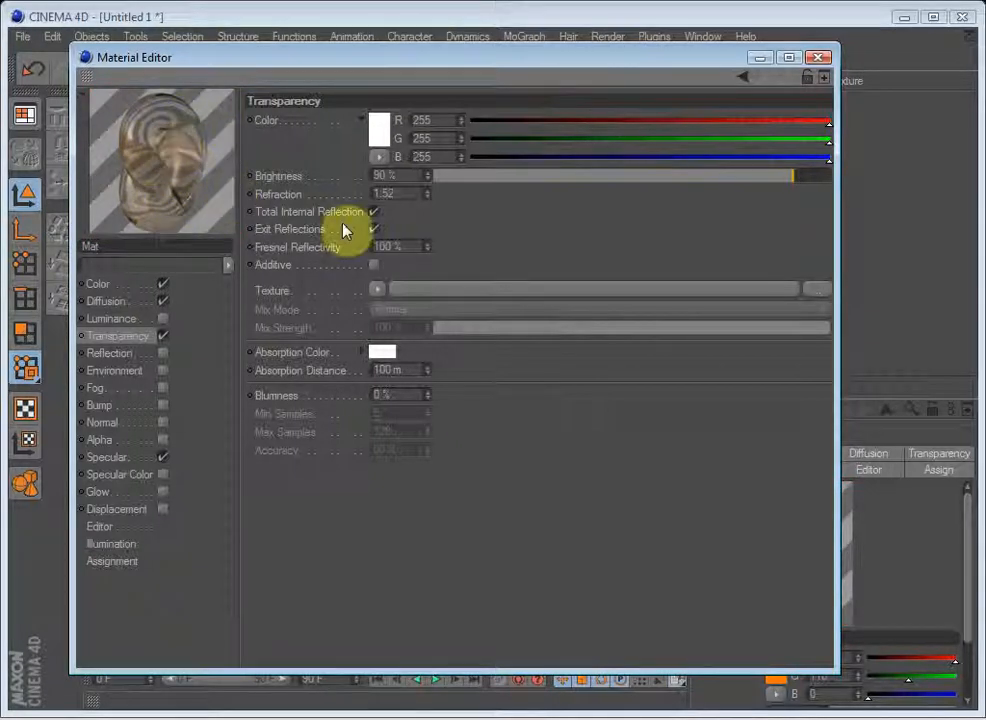
pyautogui.moveTo(384, 296)
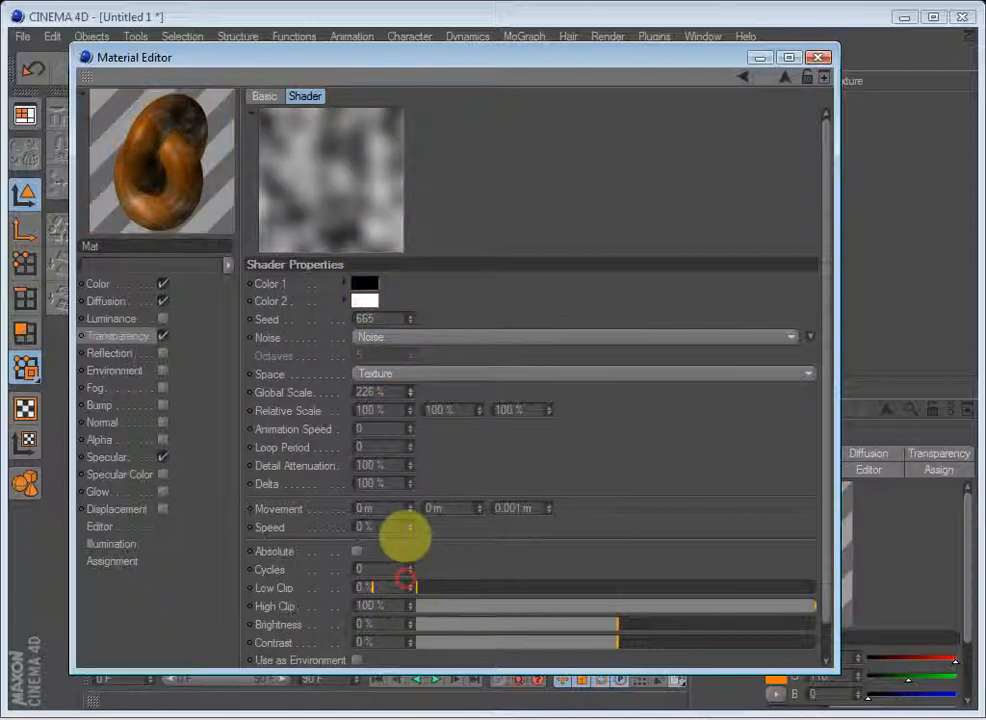
# - Clip the transparency noise to Low Clip 38% and High Clip 86%
pyautogui.moveTo(360, 588); pyautogui.dragTo(712, 588)
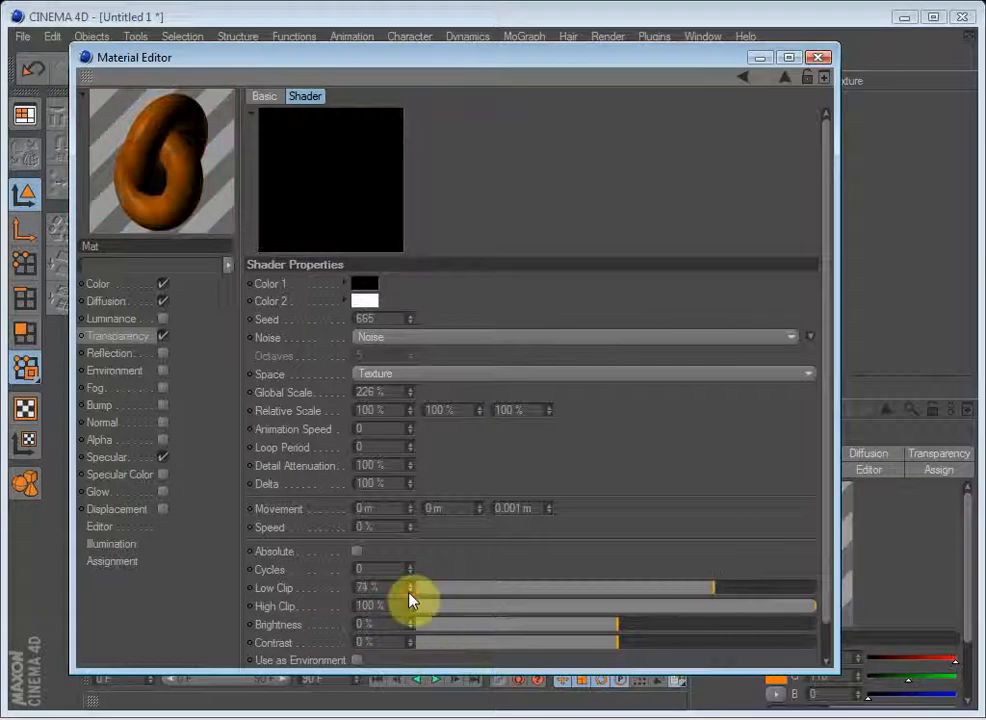
pyautogui.moveTo(712, 588); pyautogui.dragTo(590, 588)
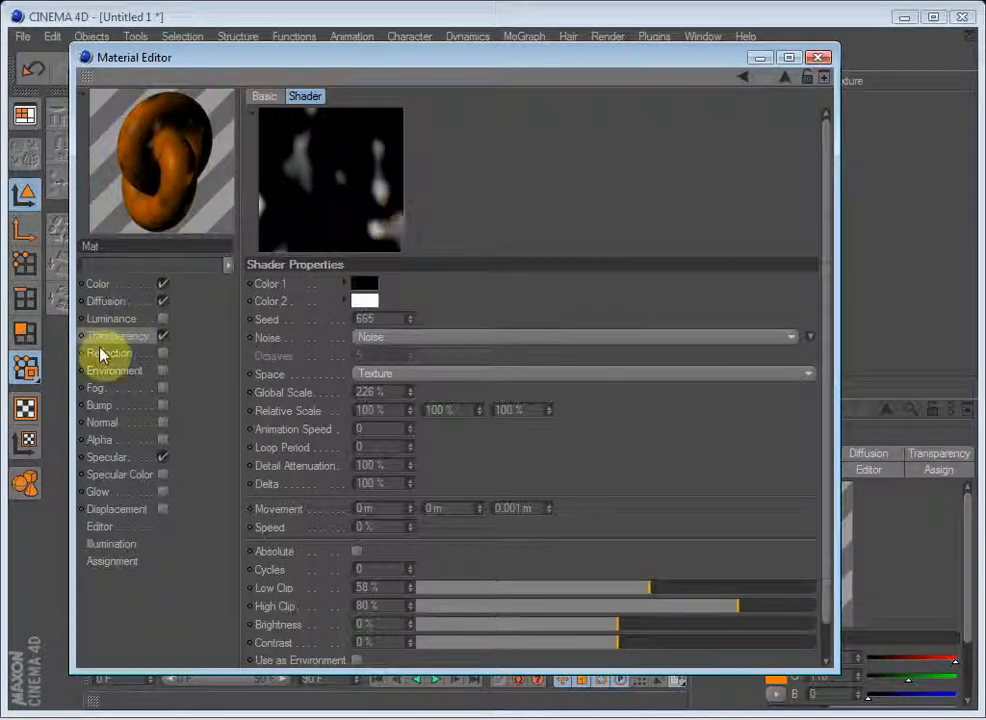
# - Set the transparency's absorption colour to red with an absorption distance of 215 m
pyautogui.click(120, 336)
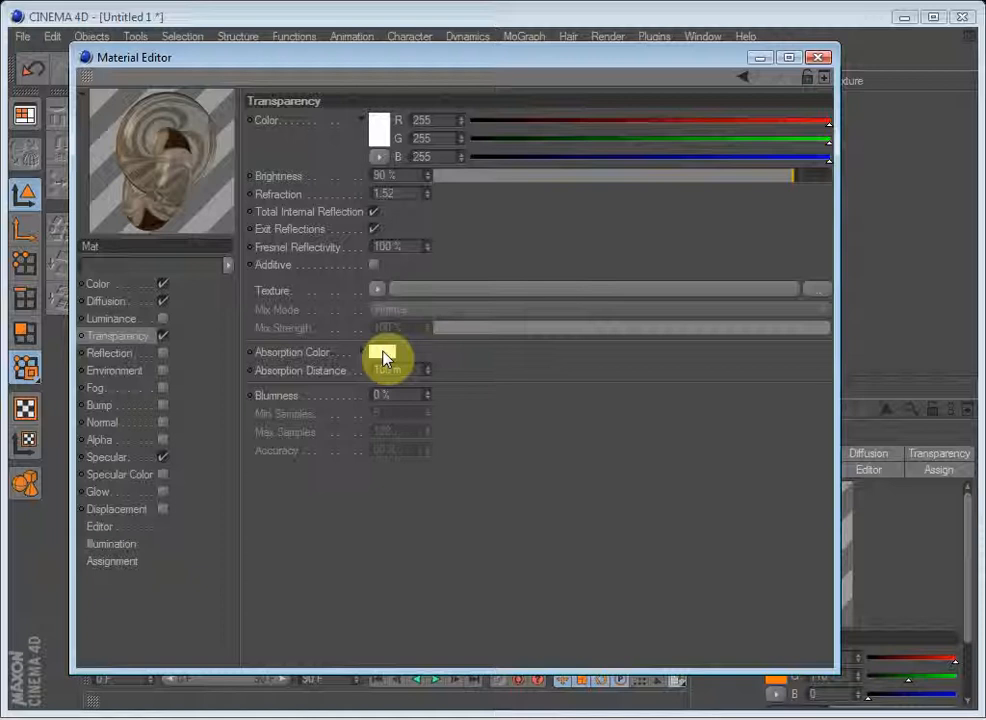
pyautogui.click(400, 370)
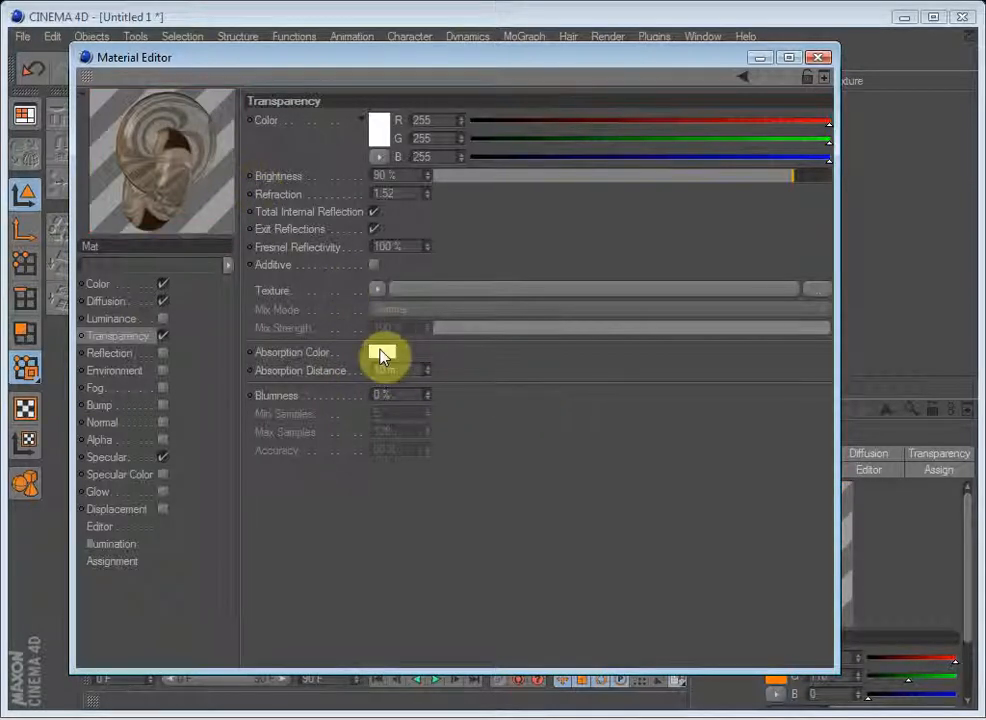
pyautogui.click(378, 352)
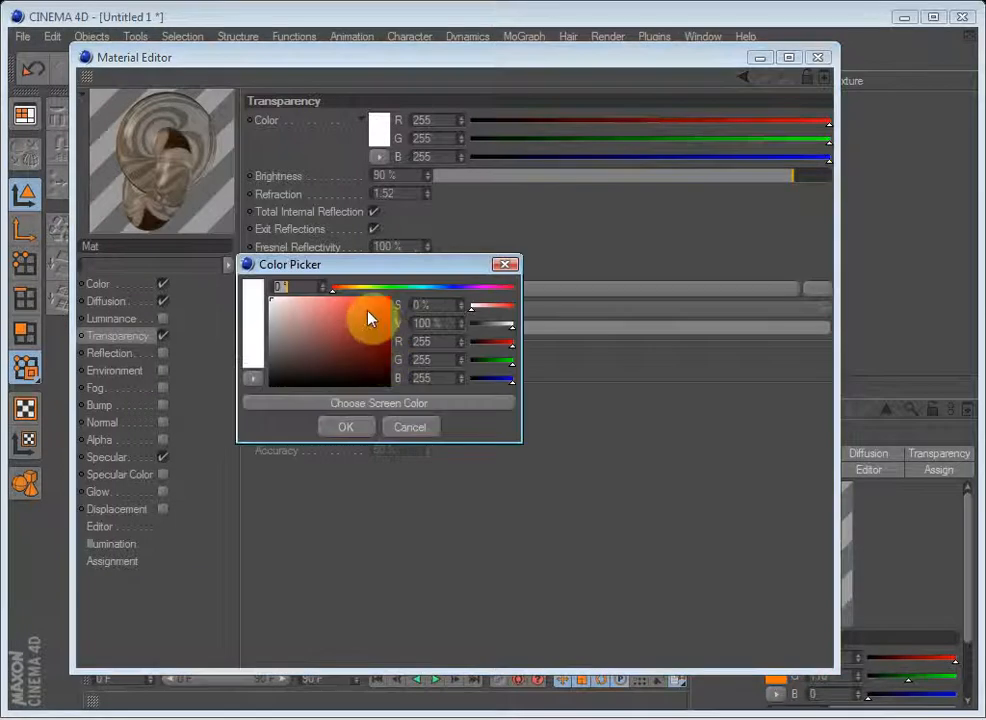
pyautogui.click(344, 428)
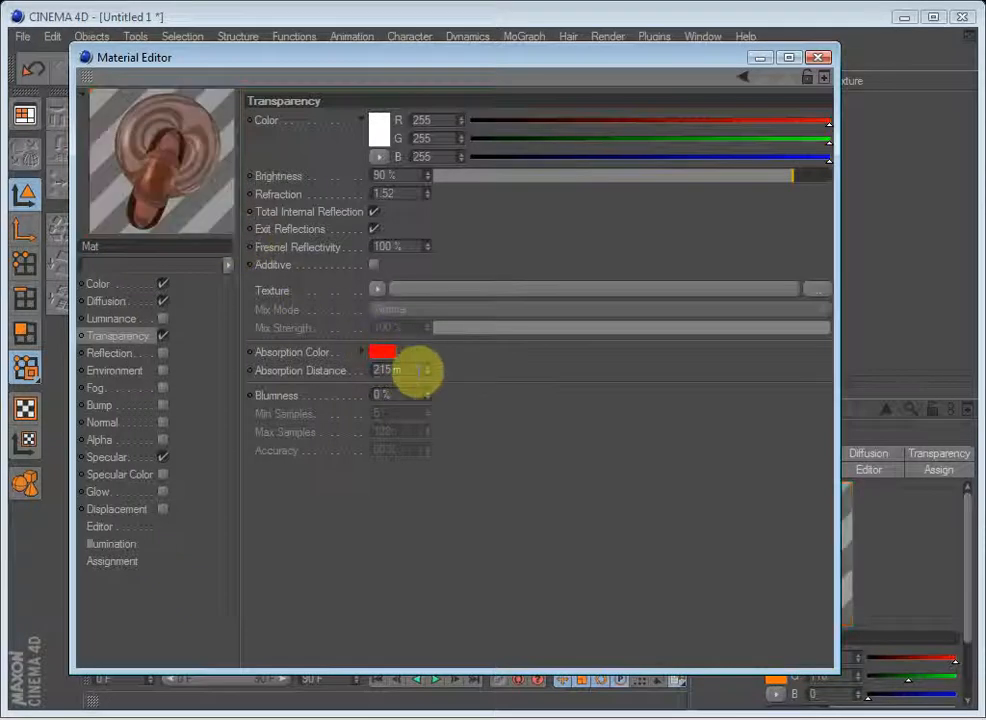
pyautogui.tripleClick(388, 370)
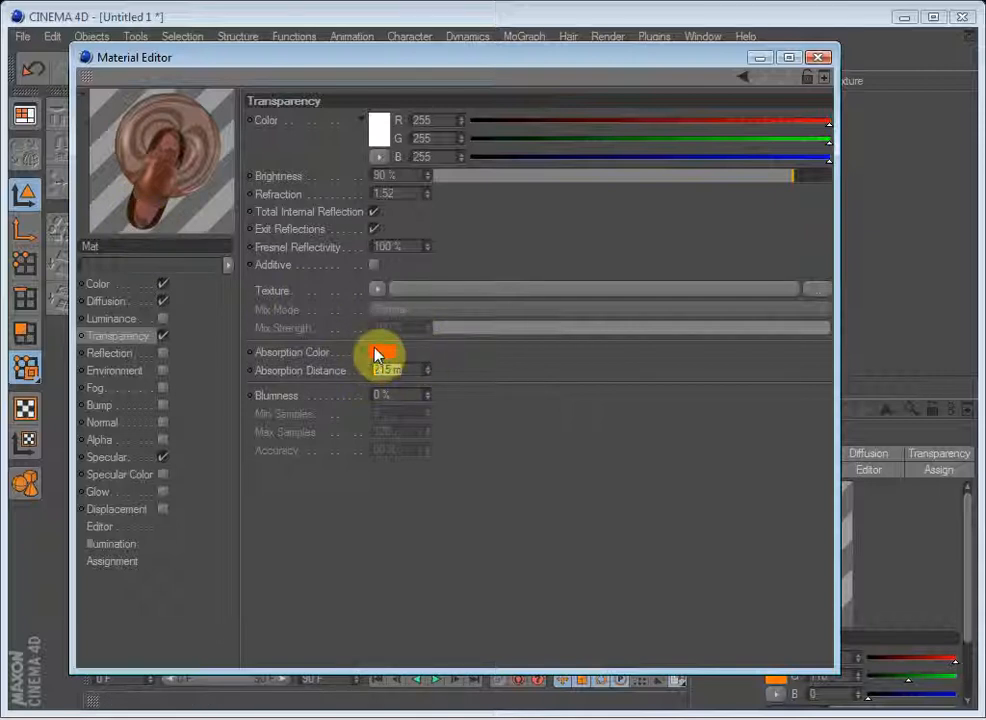
pyautogui.click(380, 352)
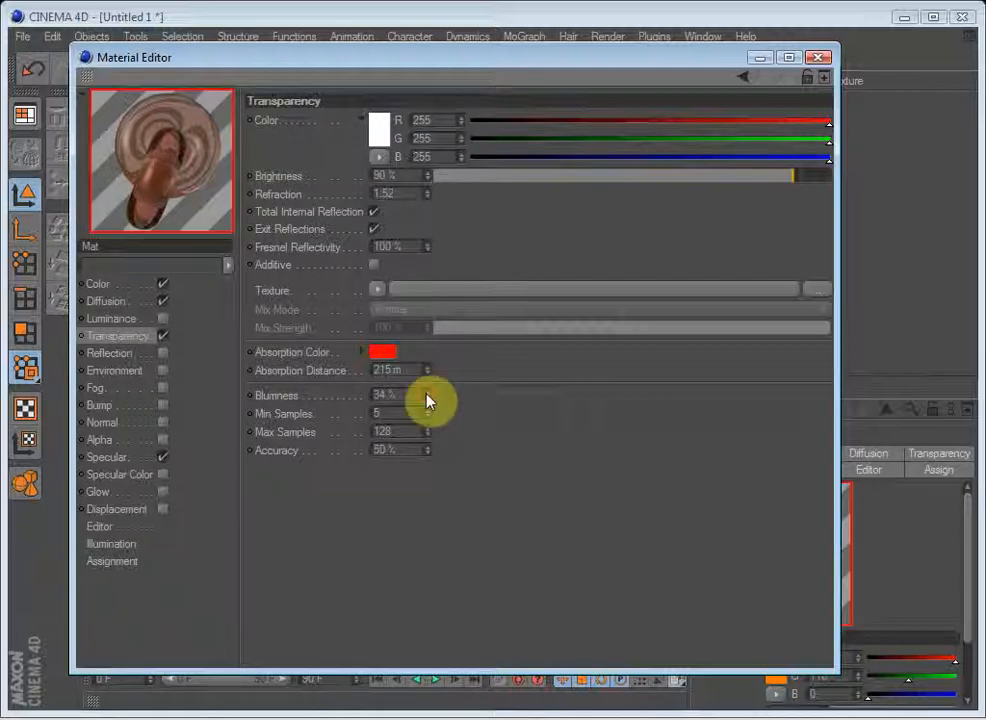
pyautogui.moveTo(118, 132)
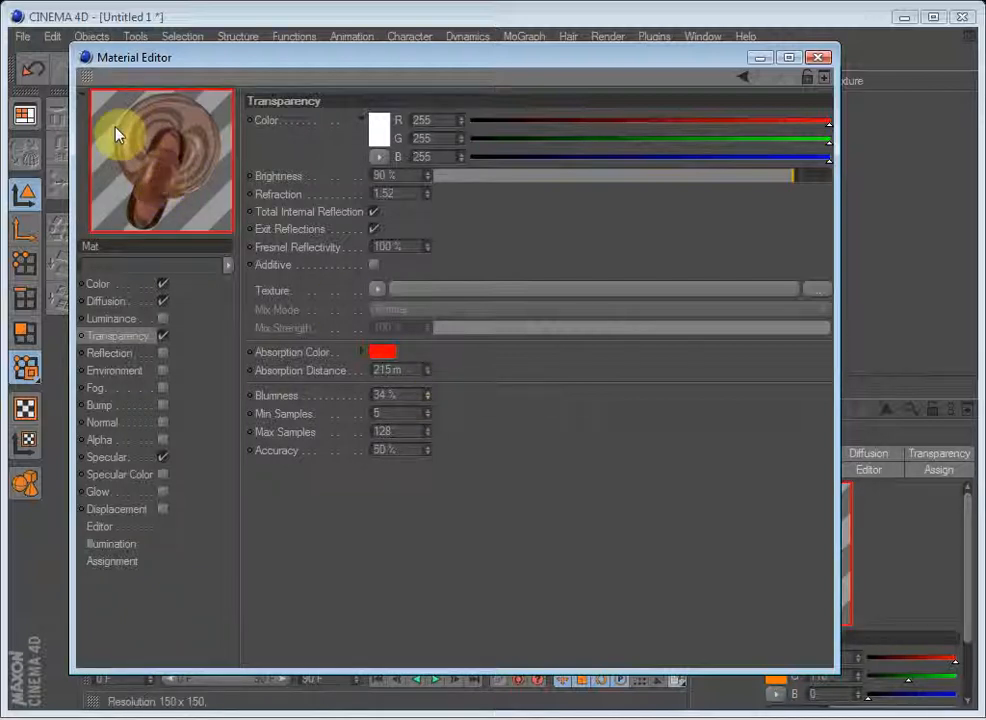
pyautogui.moveTo(126, 156)
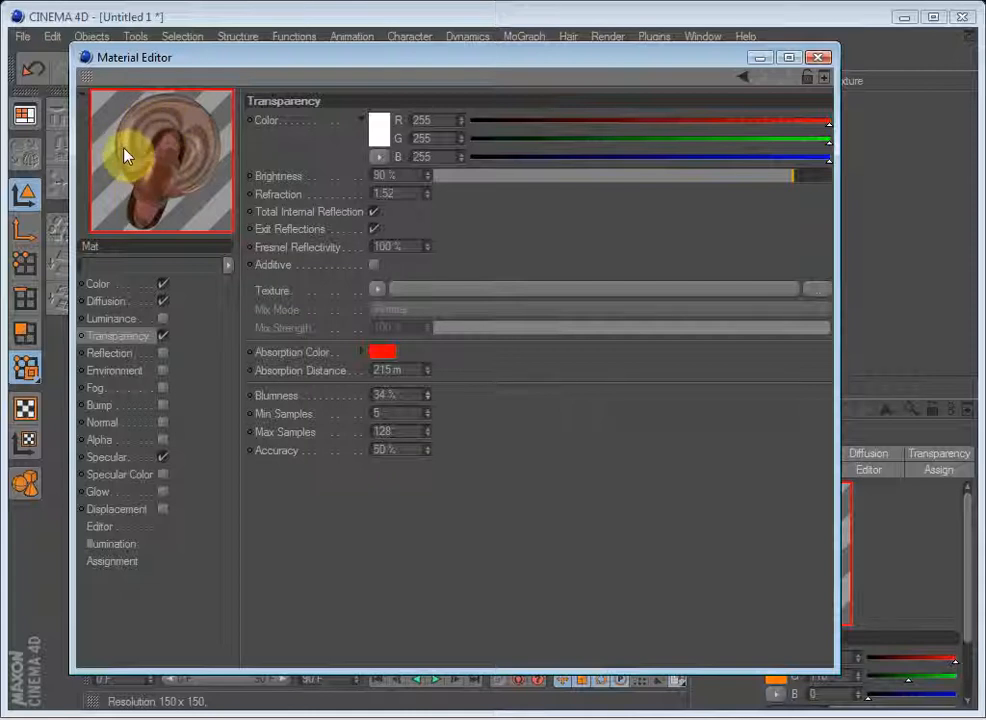
pyautogui.moveTo(148, 144)
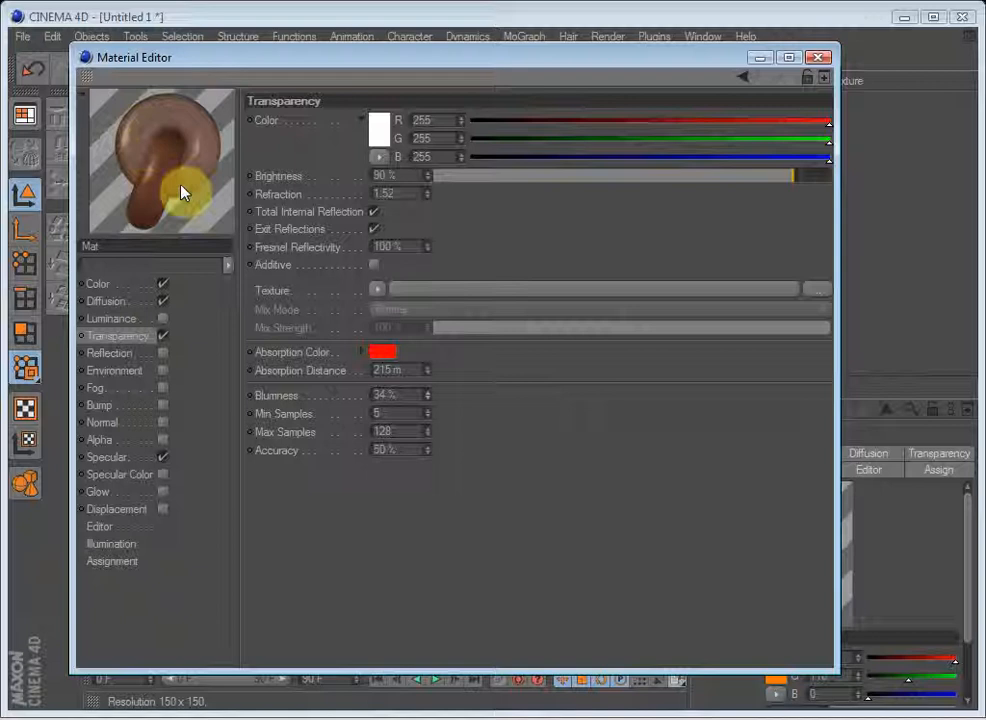
pyautogui.moveTo(168, 116)
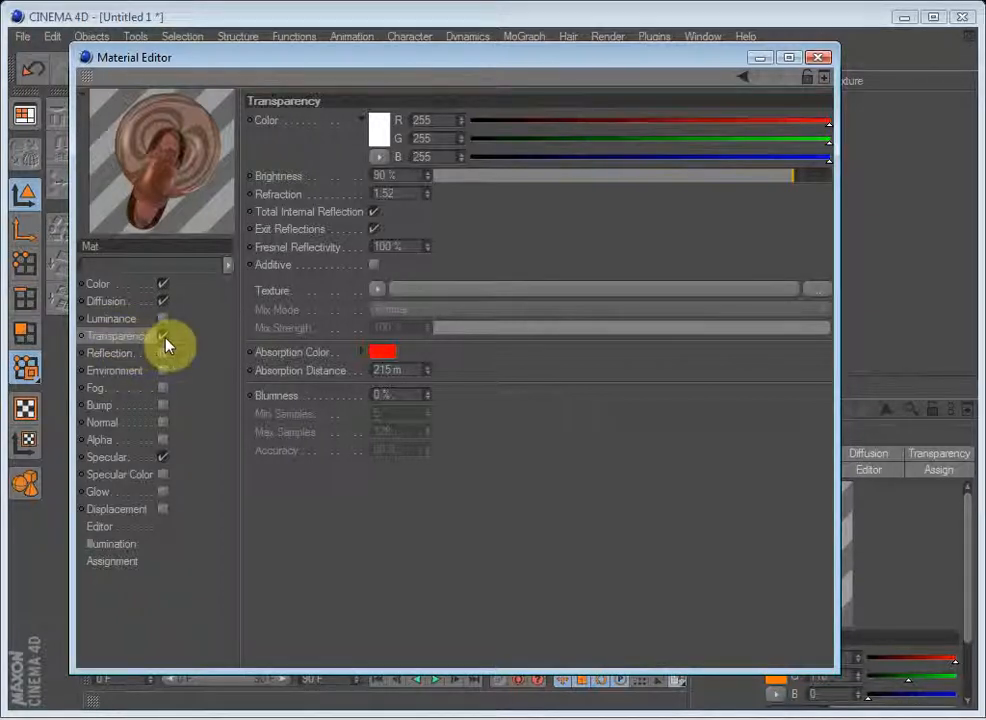
# - Enable the Reflection channel and tint its colour orange
pyautogui.click(110, 352)
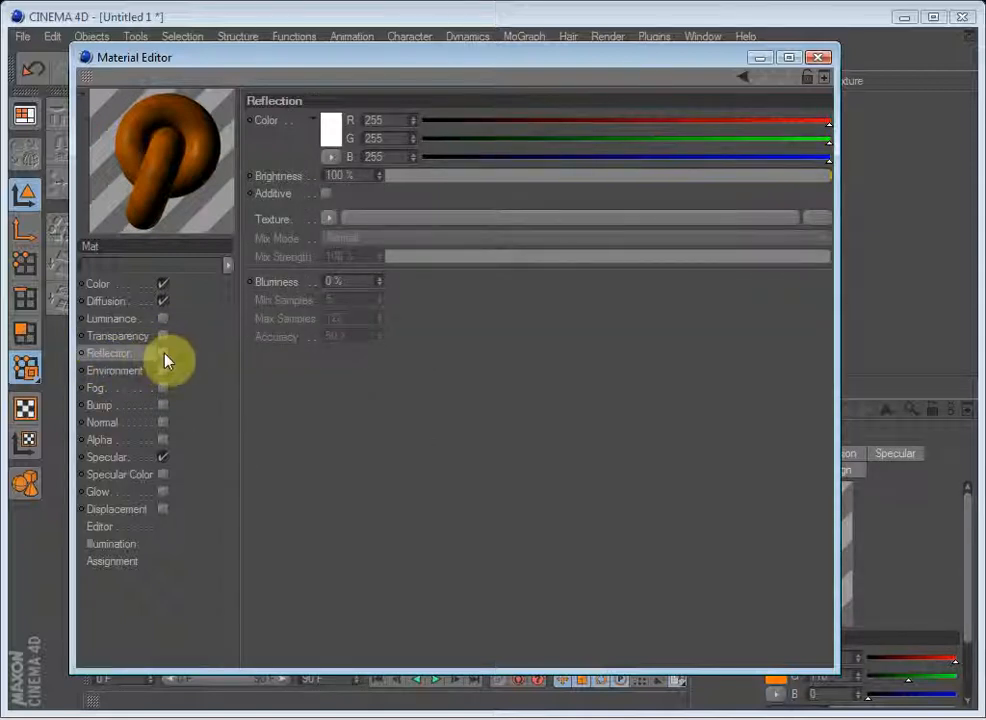
pyautogui.click(162, 352)
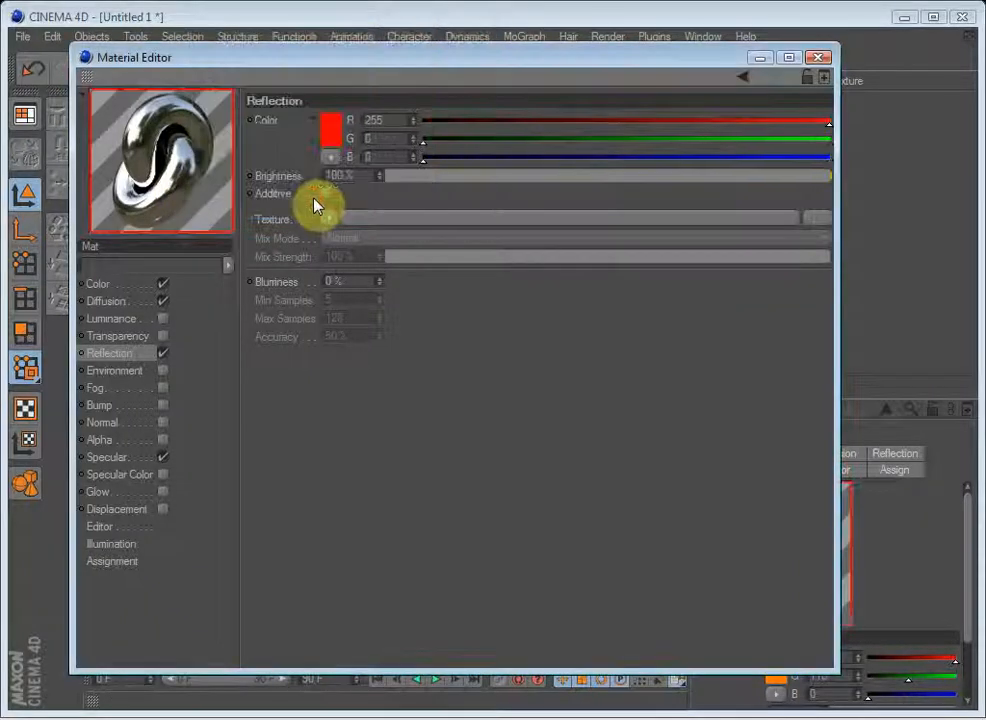
pyautogui.click(332, 138)
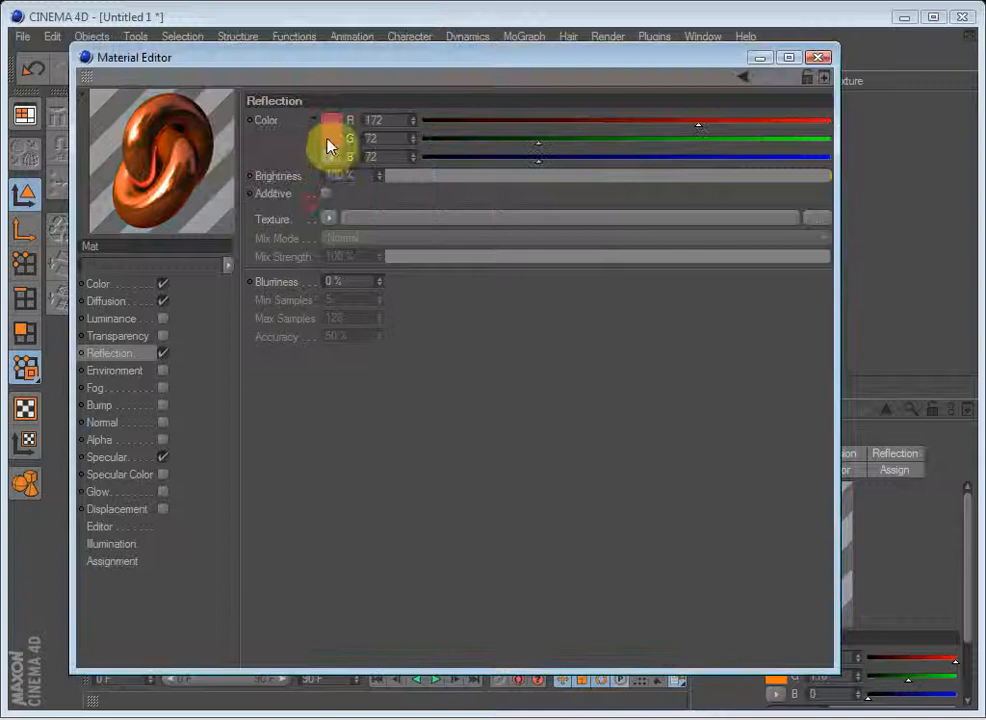
pyautogui.click(332, 140)
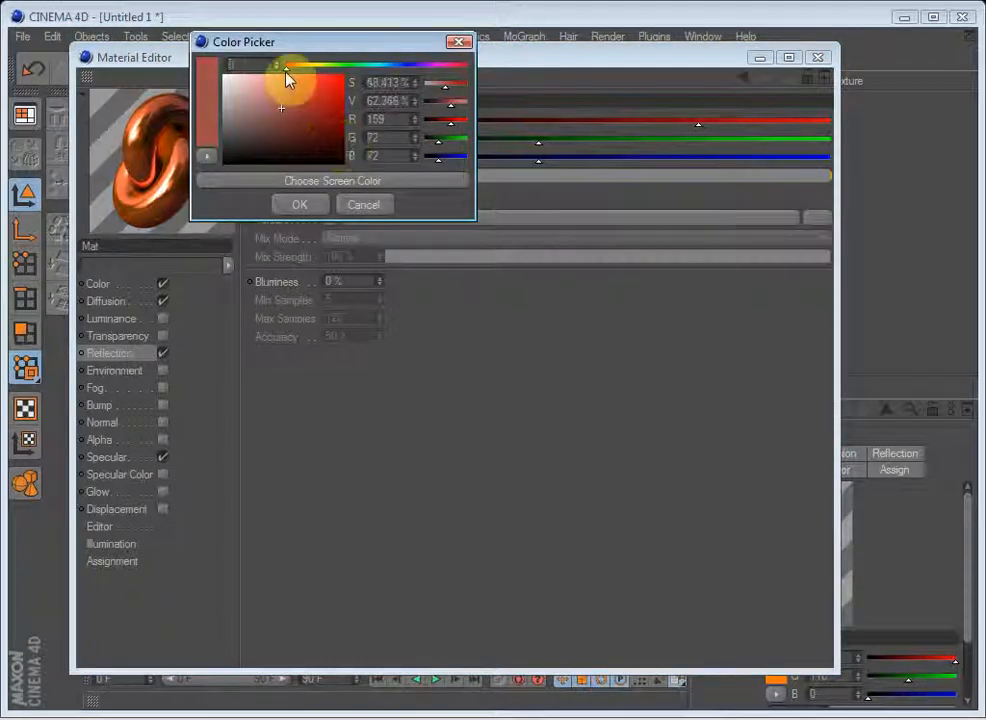
pyautogui.click(300, 204)
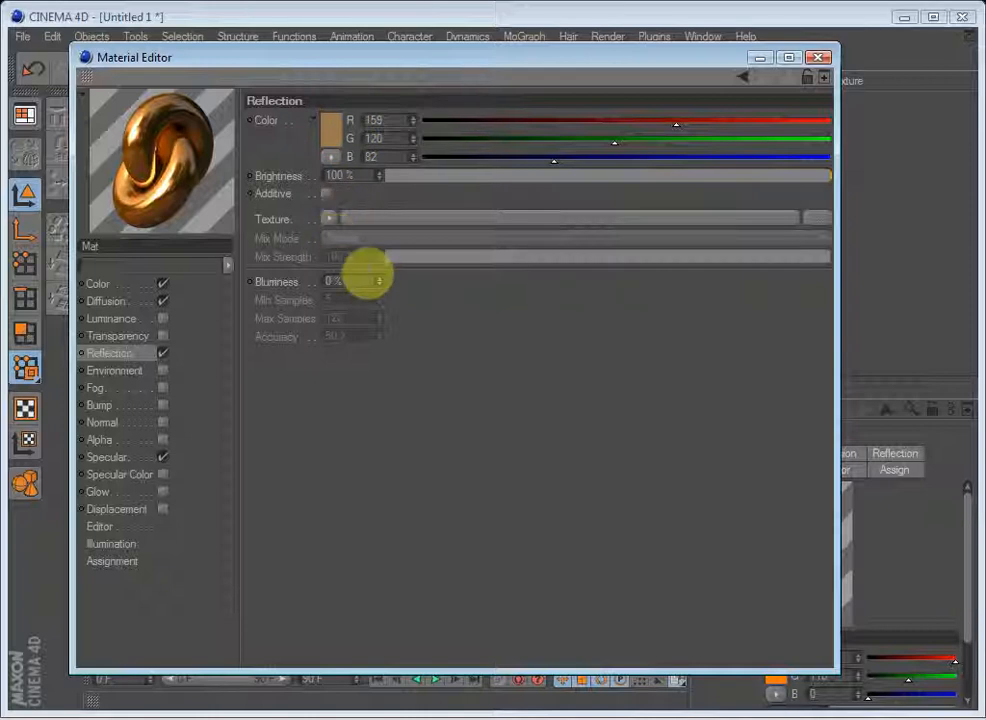
pyautogui.moveTo(328, 224)
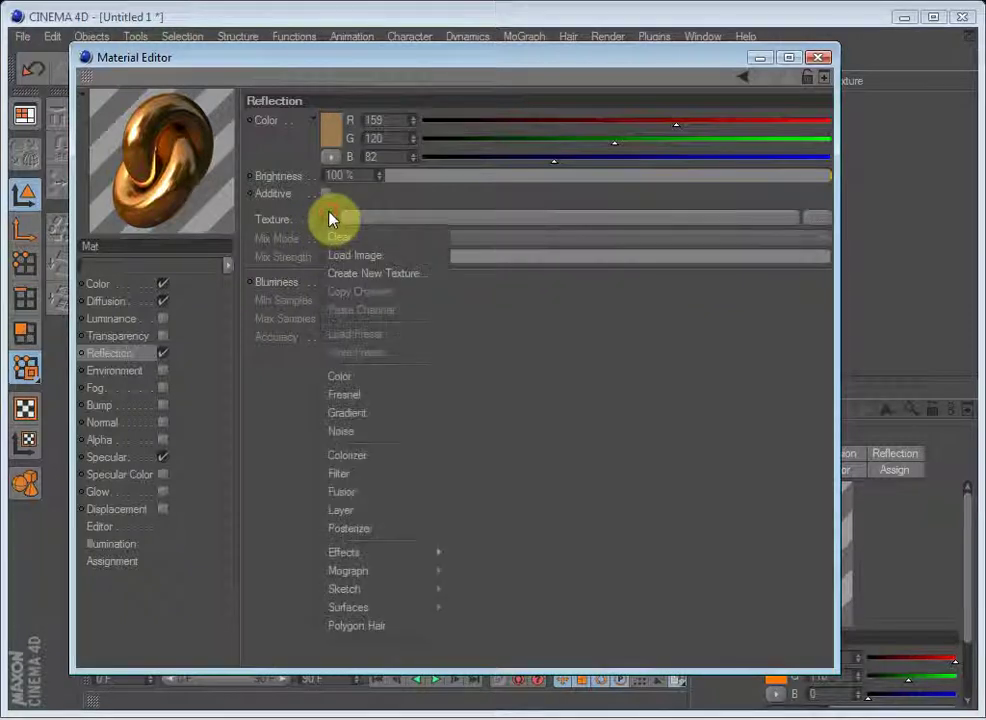
pyautogui.moveTo(344, 394)
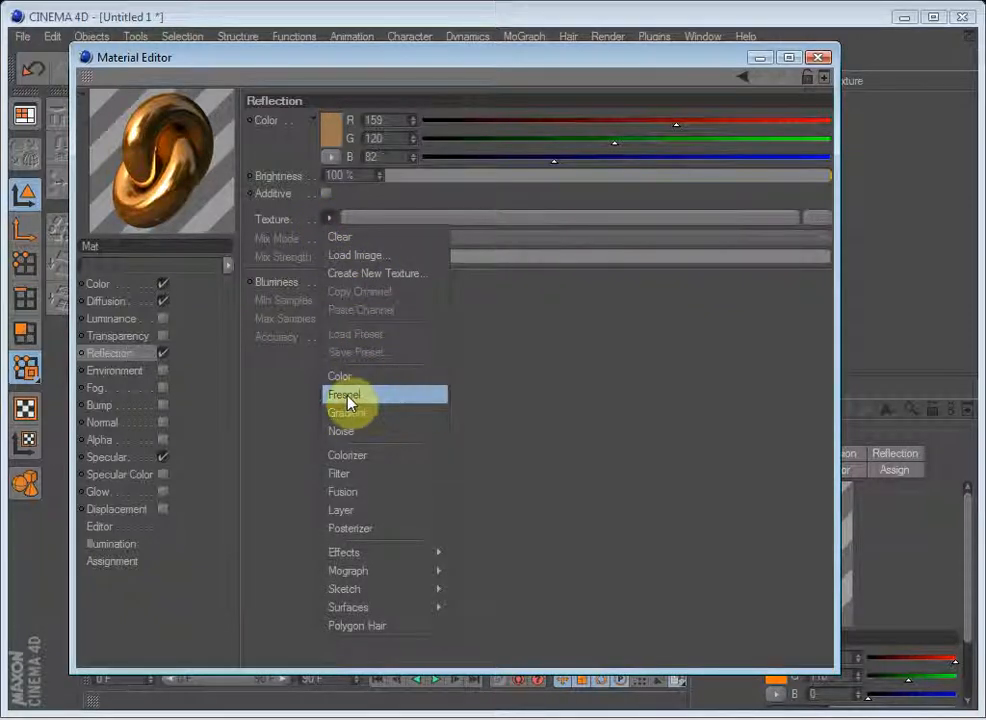
# - Drive the reflection's texture with a Fresnel shader for edge-weighted reflections
pyautogui.click(344, 394)
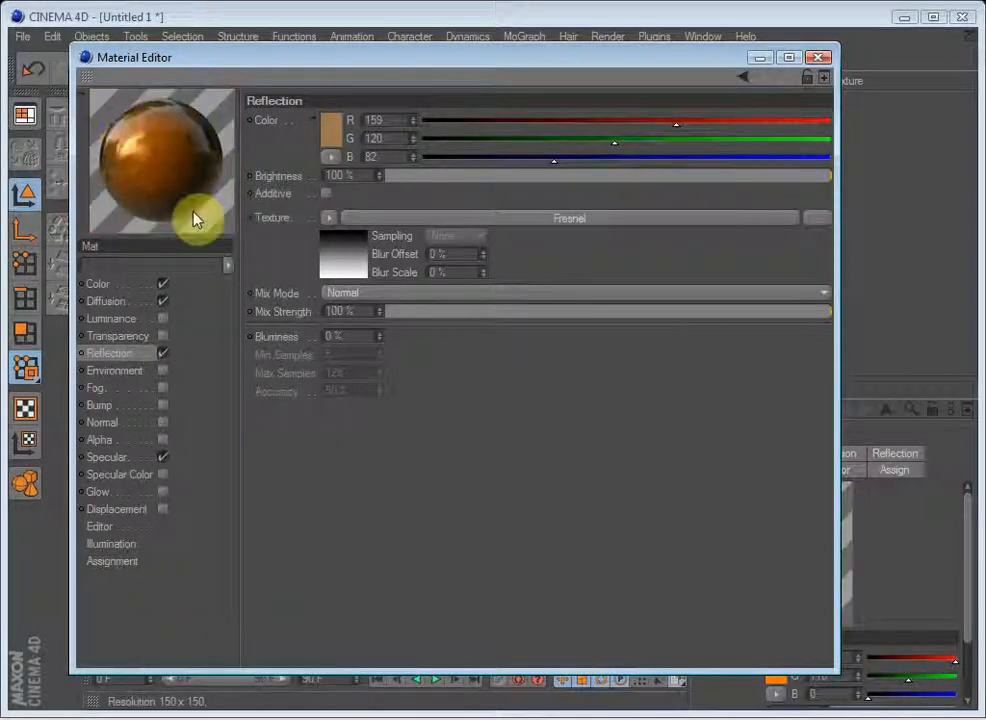
pyautogui.moveTo(144, 180)
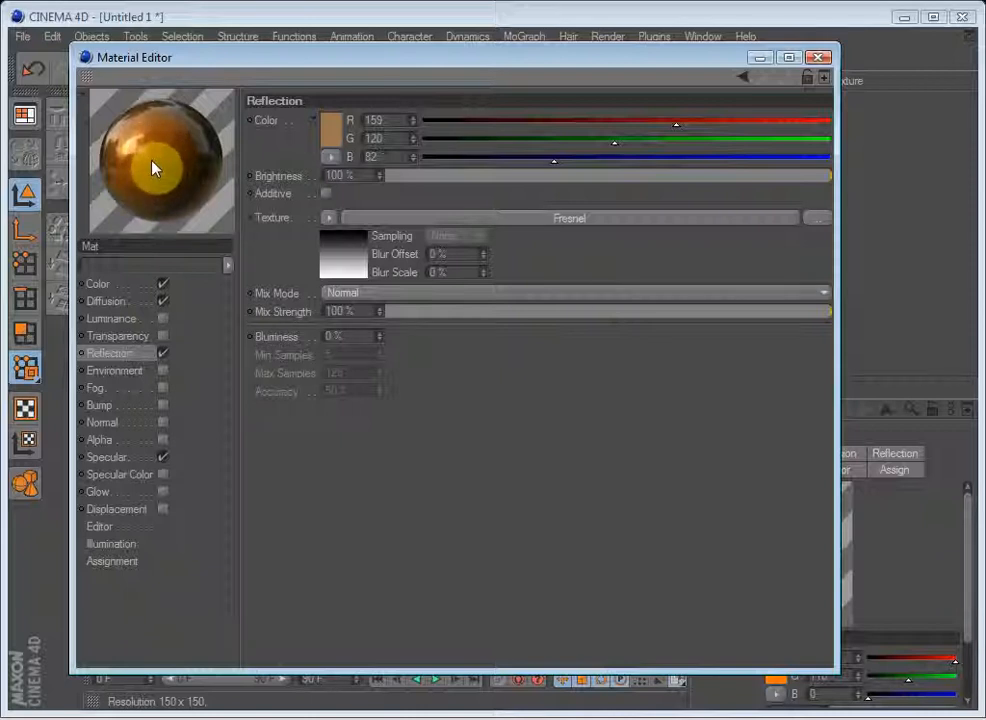
pyautogui.moveTo(156, 112)
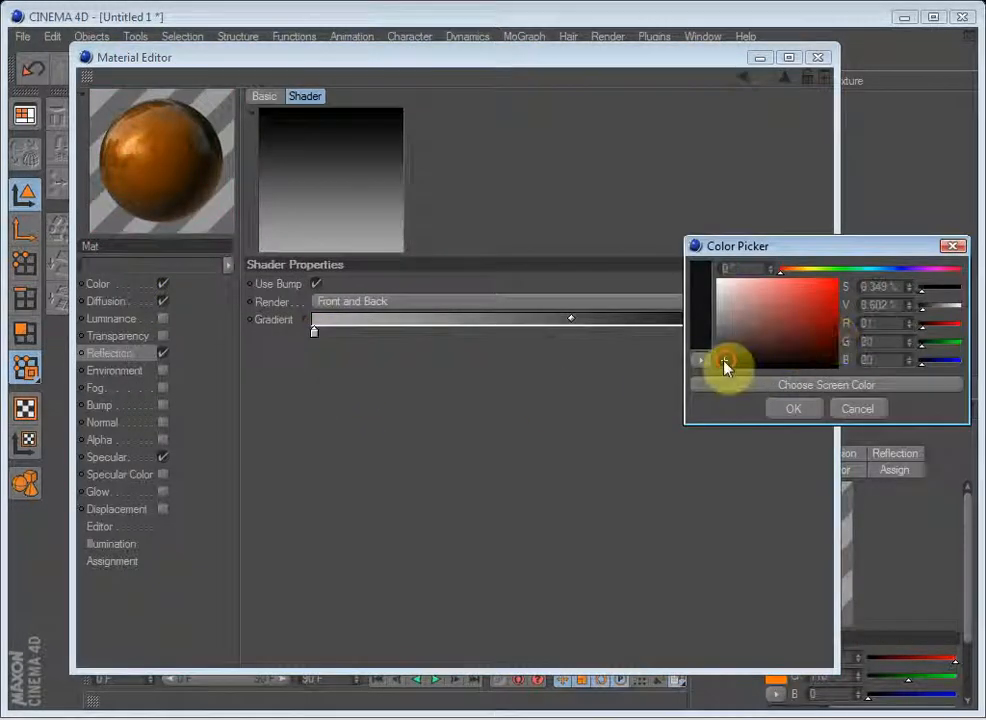
# - Adjust a Fresnel gradient colour, then switch to the Environment channel settings
pyautogui.click(704, 368)
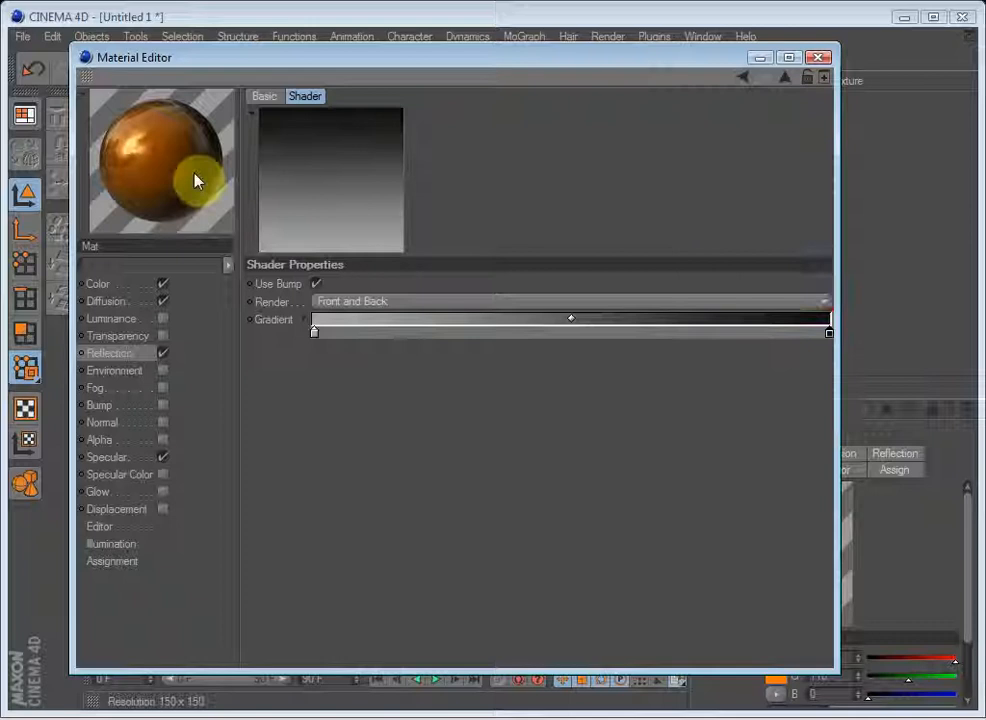
pyautogui.click(114, 370)
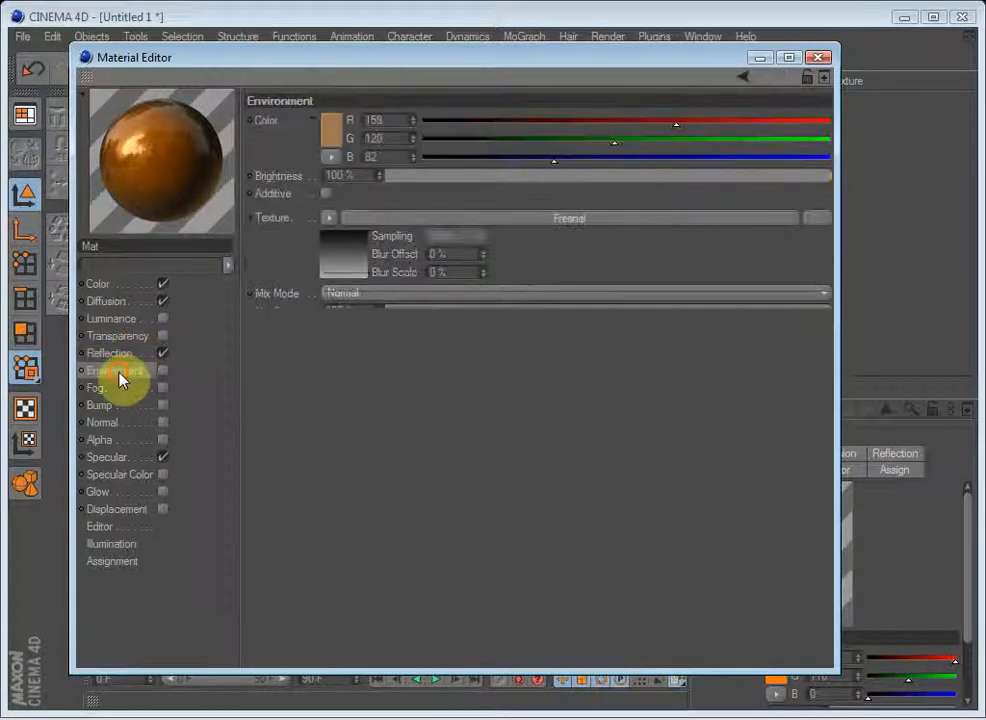
pyautogui.click(112, 370)
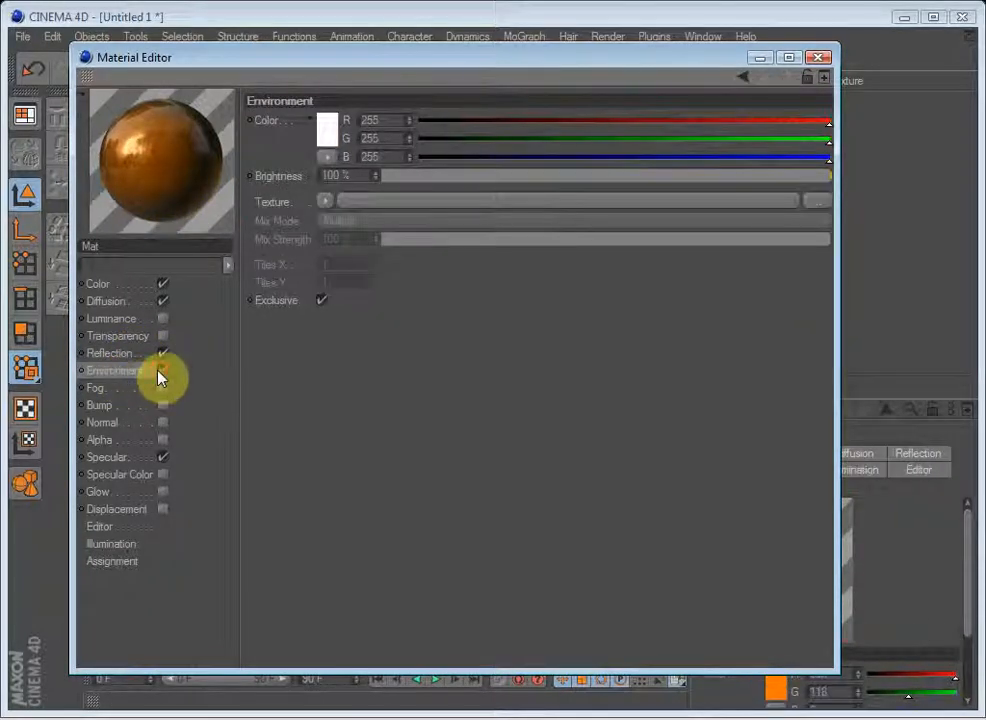